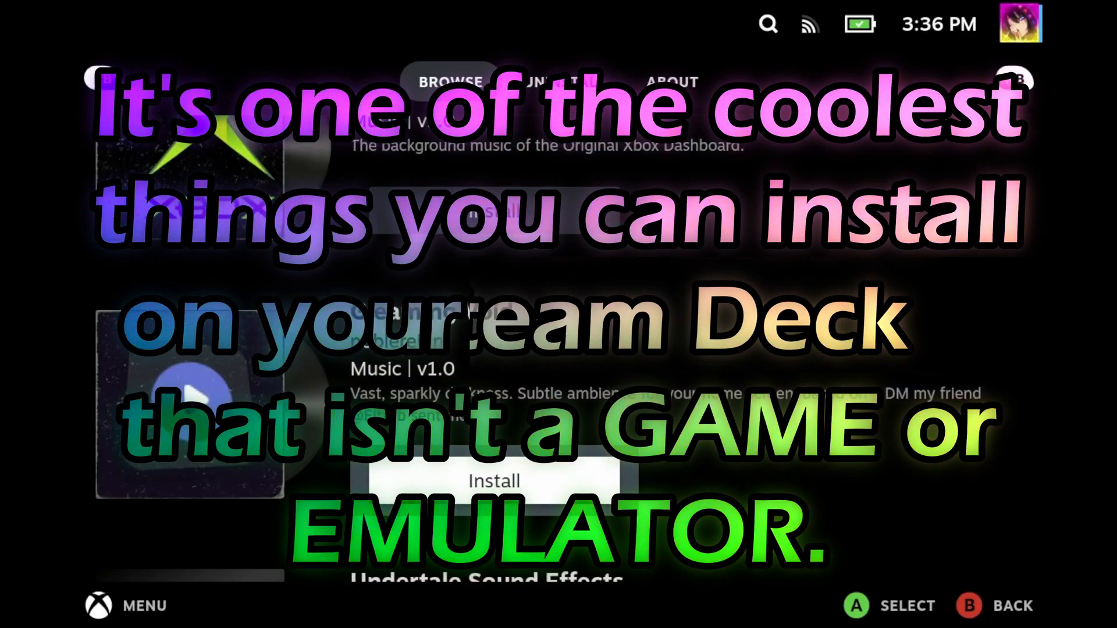
- Scroll the plugin store's Browse tab through plugins like ProtonDB Badges and FriendsFix
scroll(down, 3)
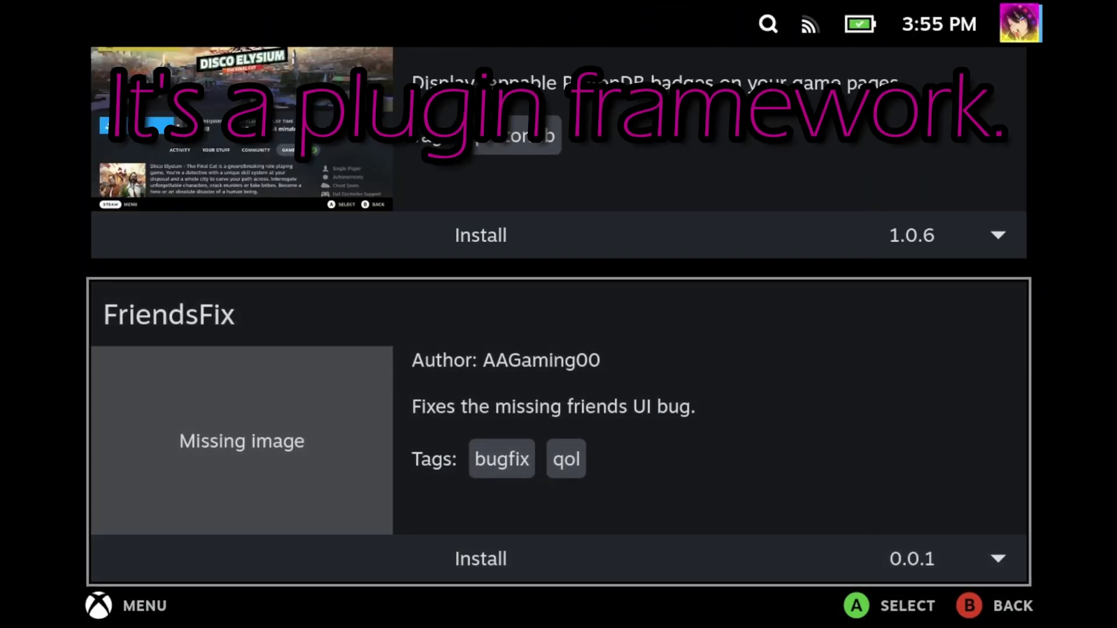
scroll(up, 3)
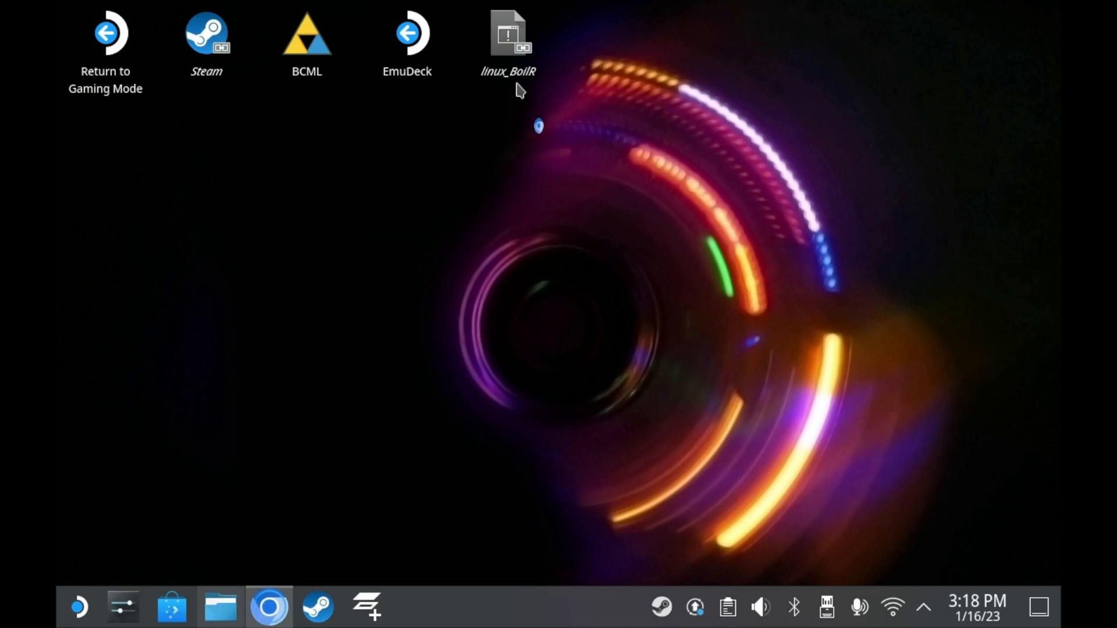
- Search Chrome for 'decky' and reach the SteamDeckHomebrew/decky-loader GitHub repository
click(269, 607)
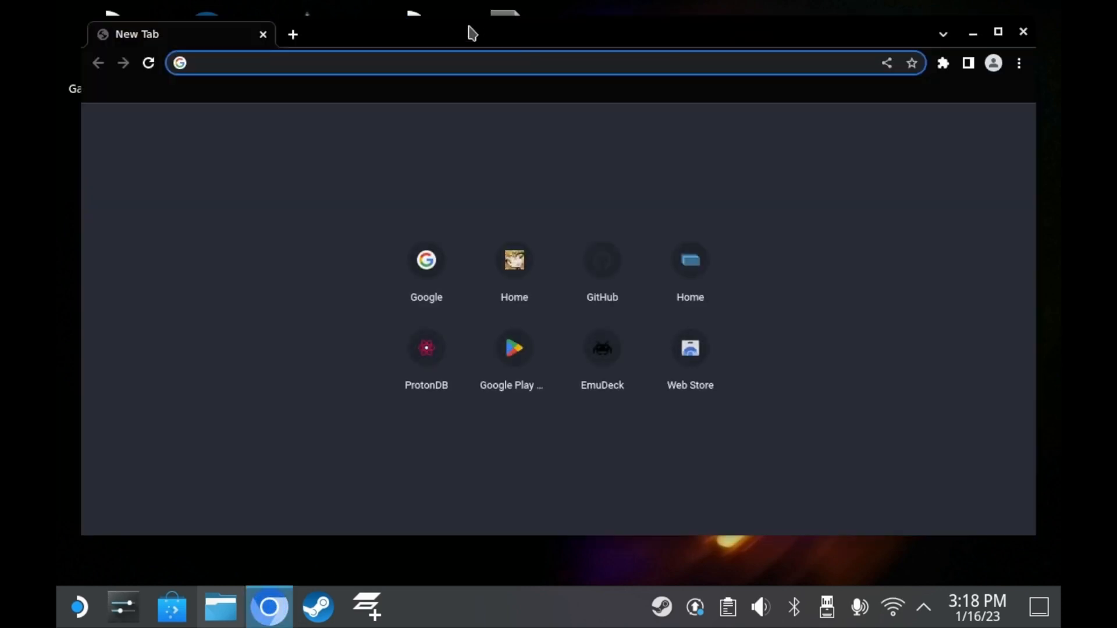
text(decky)
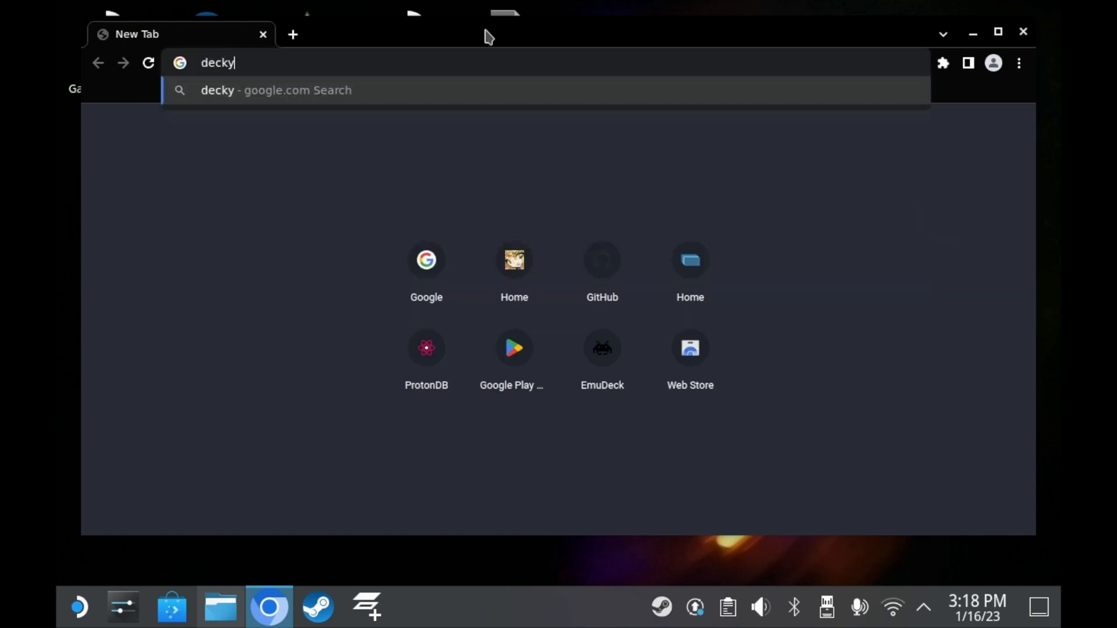
key(Return)
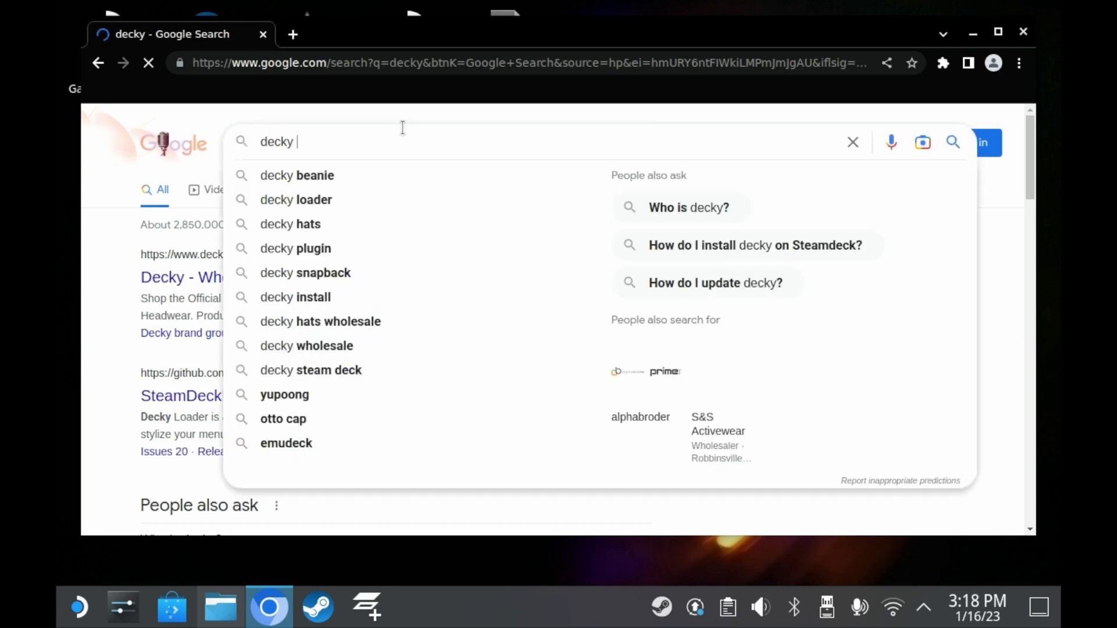
click(310, 370)
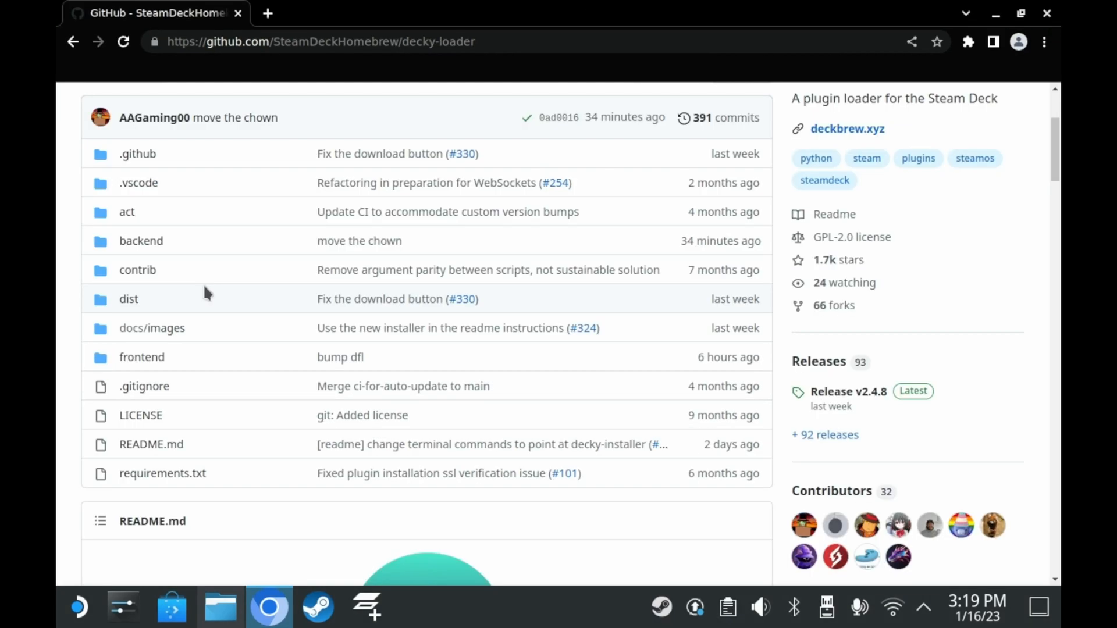
- Start downloading decky_installer.desktop from the repository README's Download link
scroll(down, 3)
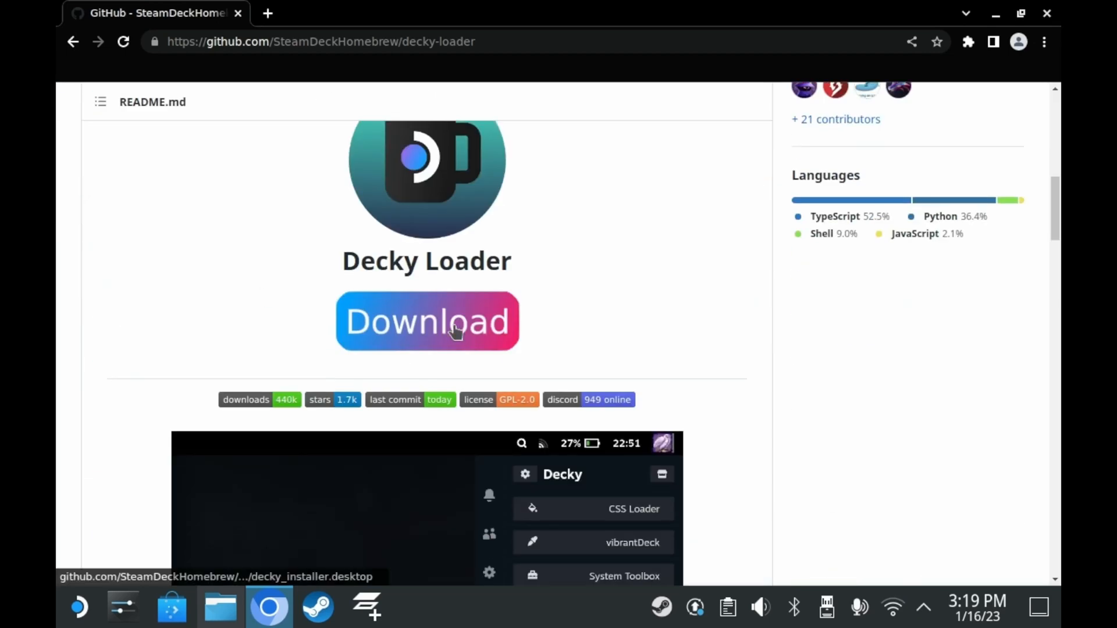
click(428, 320)
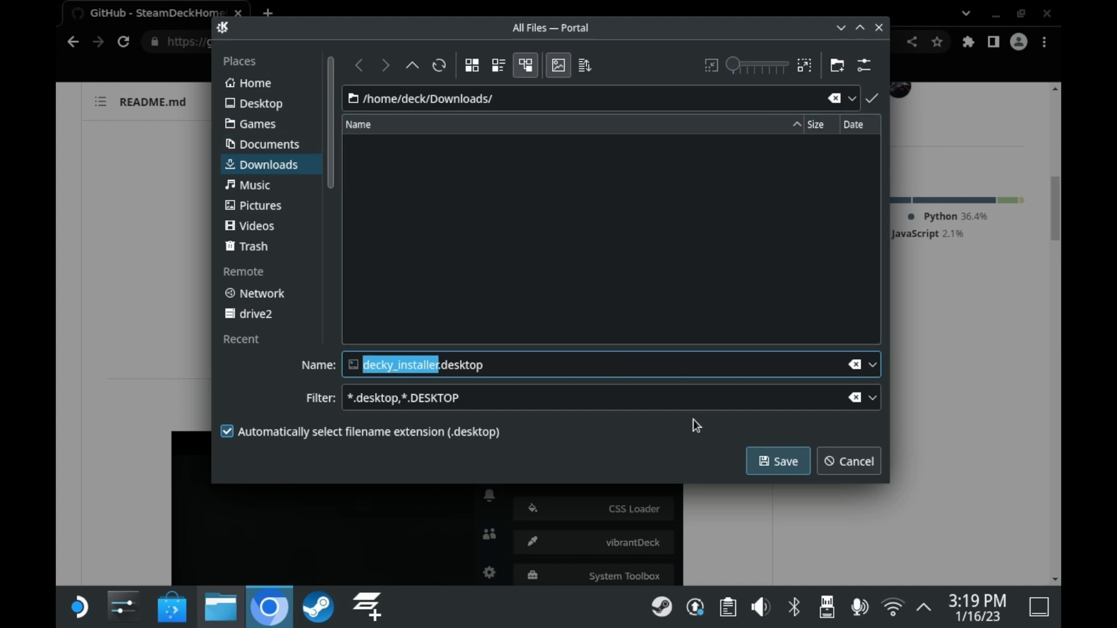
- Save decky_installer.desktop to the Desktop so an Install Decky launcher appears
click(261, 104)
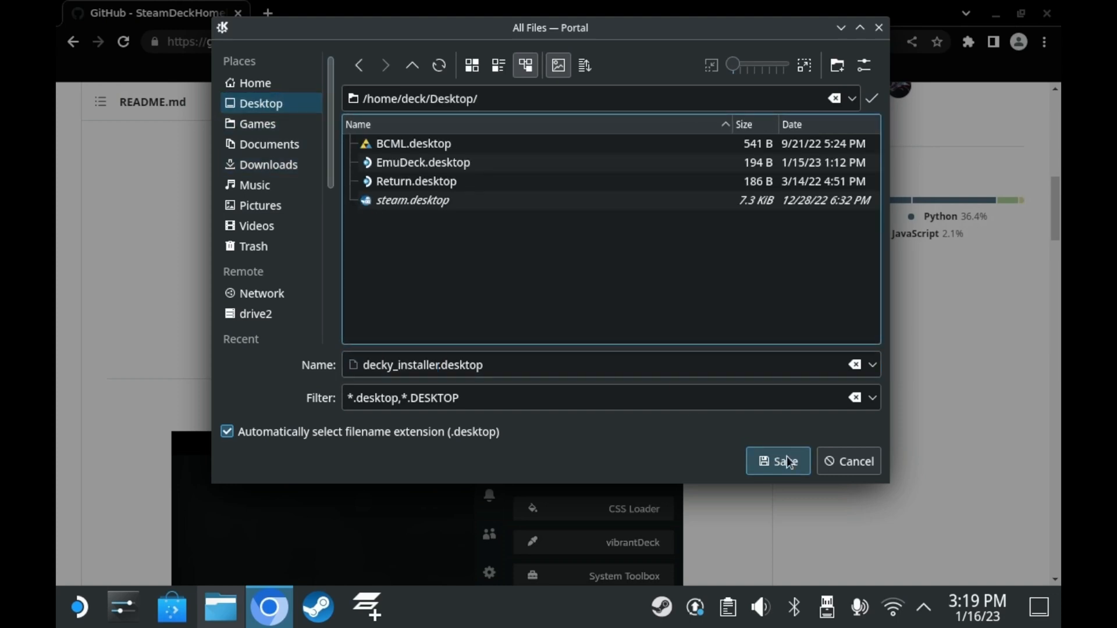
click(777, 460)
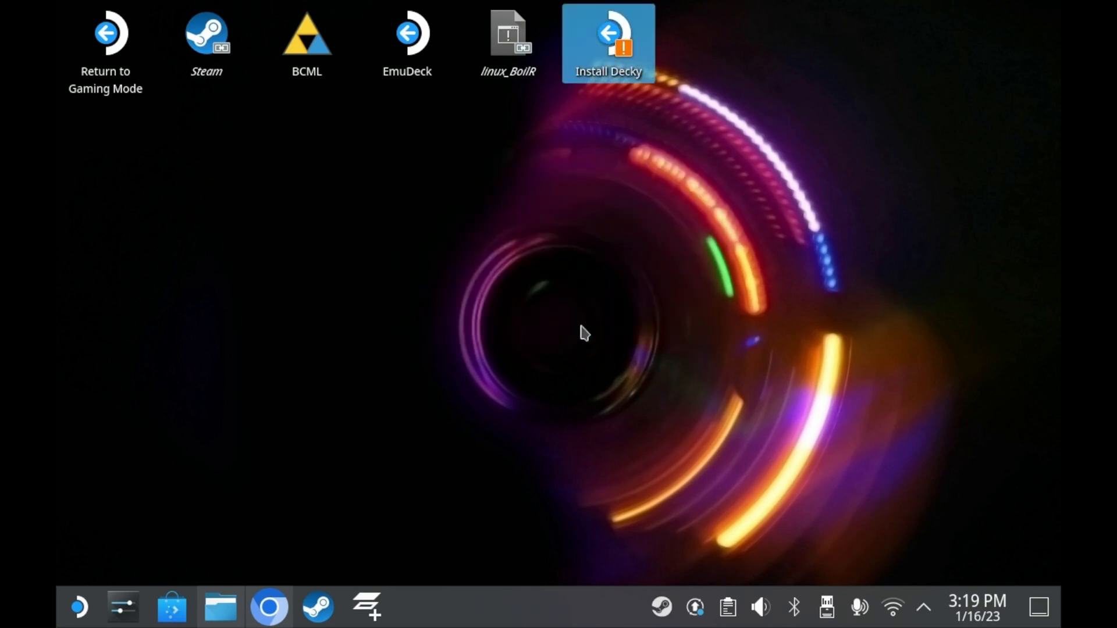
- Launch Install Decky and submit the sudo password to reach the branch choice
double_click(607, 32)
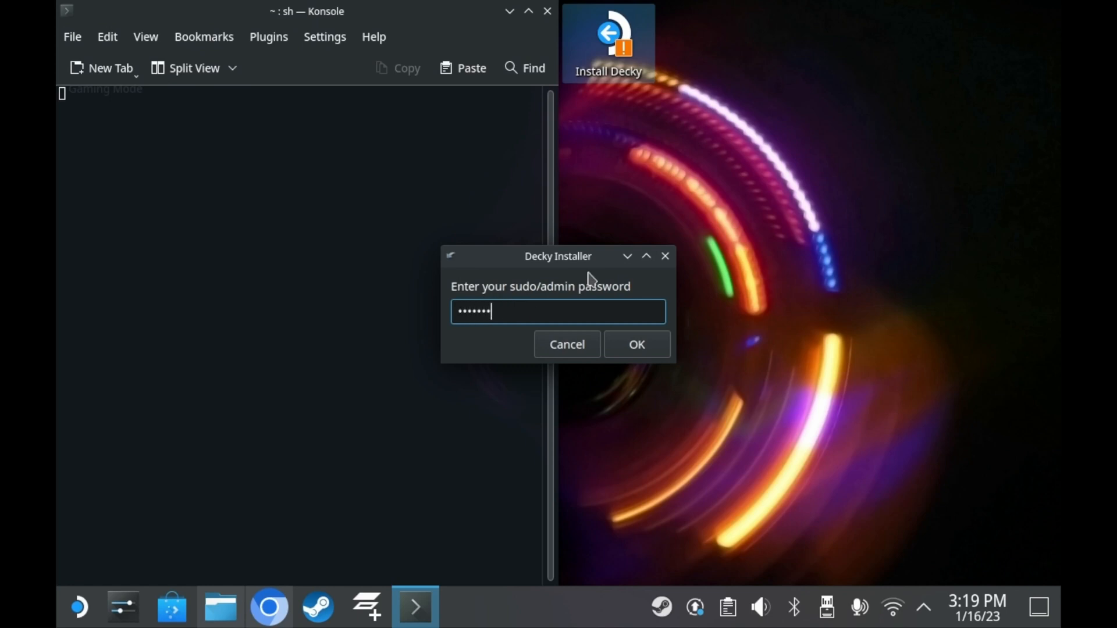
click(635, 344)
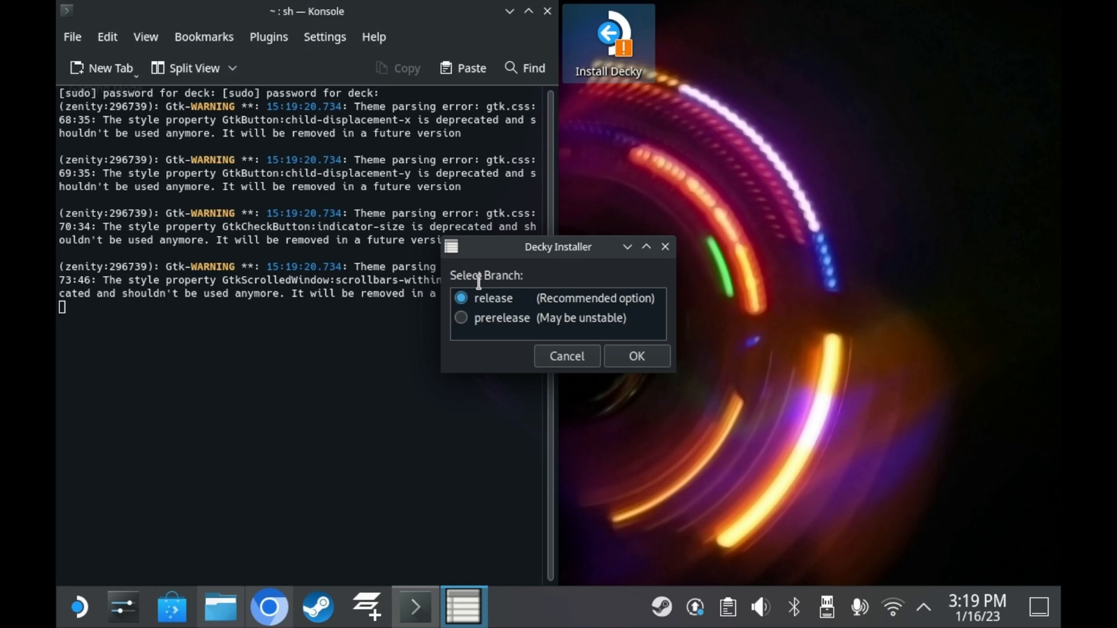
click(635, 355)
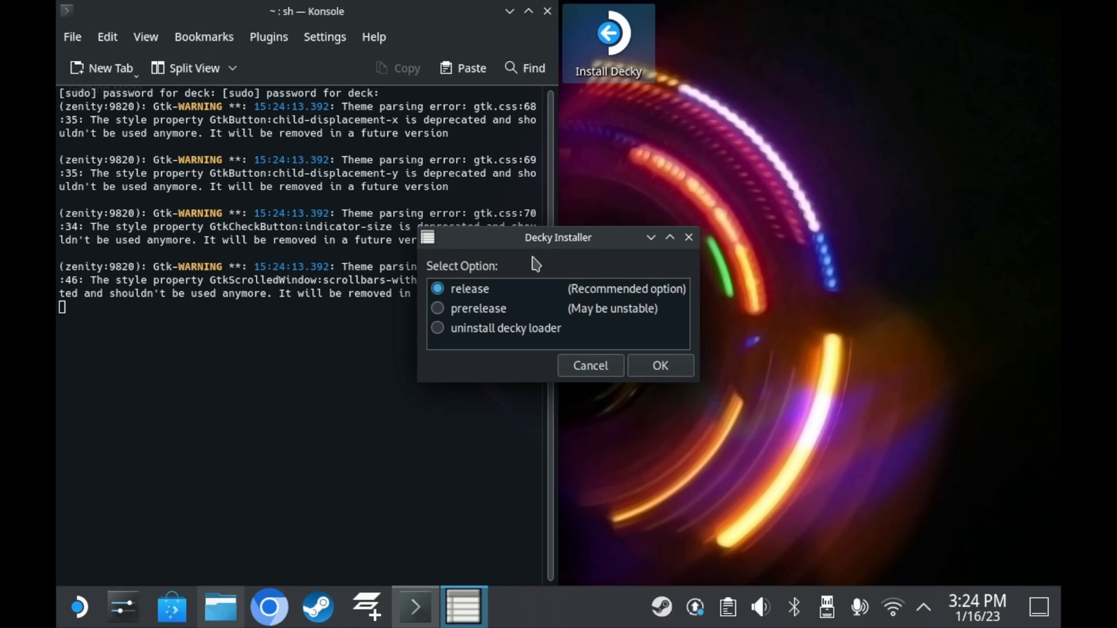
mouse_move(457, 319)
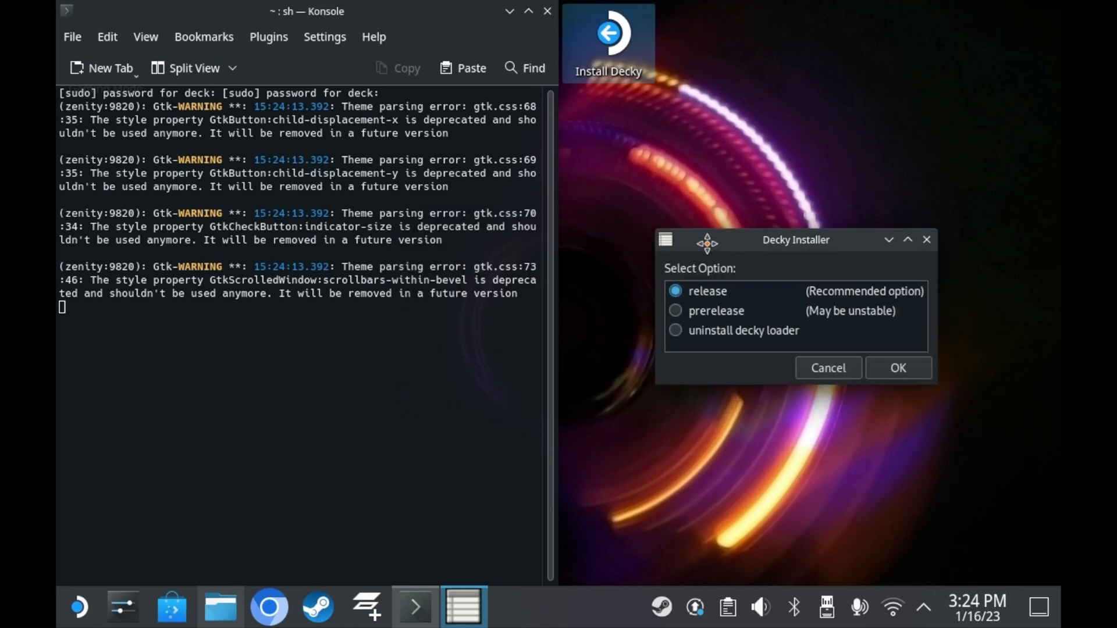
mouse_move(705, 317)
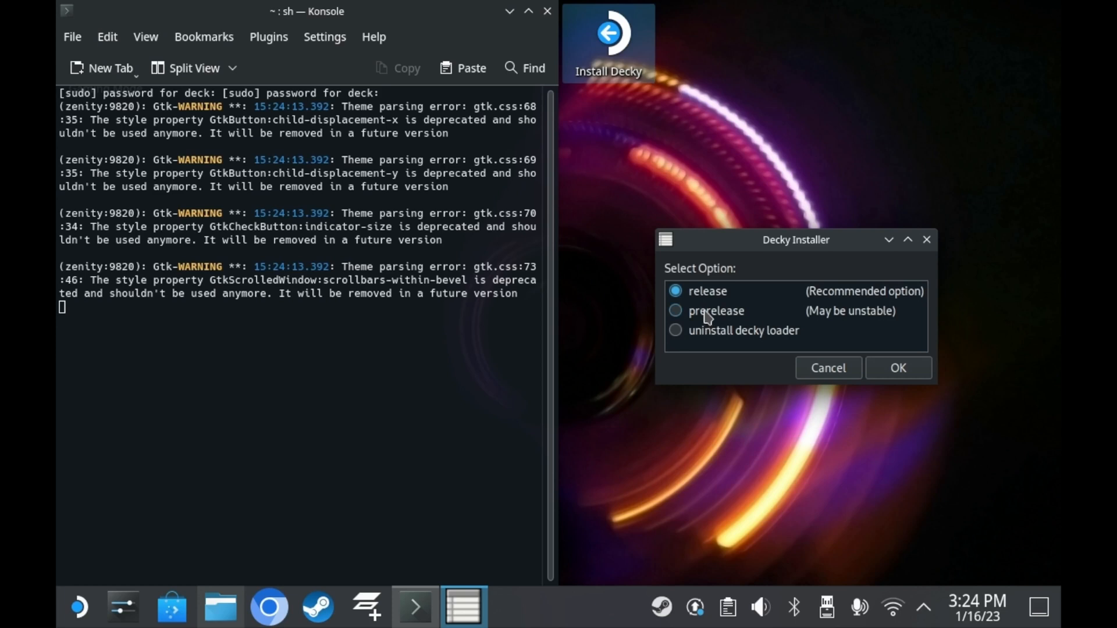
mouse_move(723, 316)
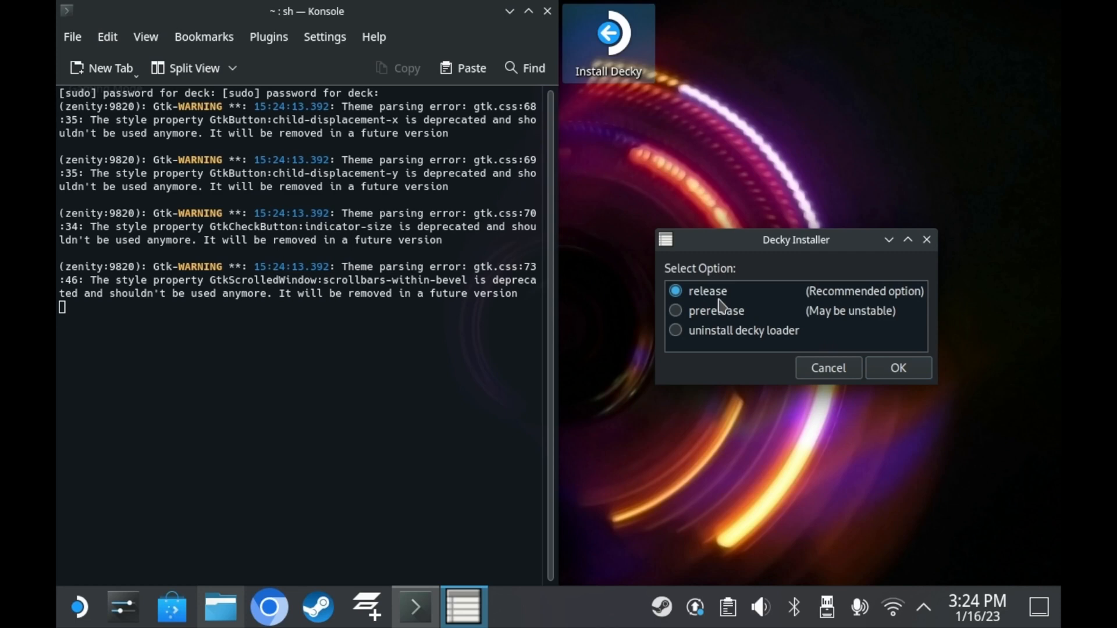
mouse_move(885, 387)
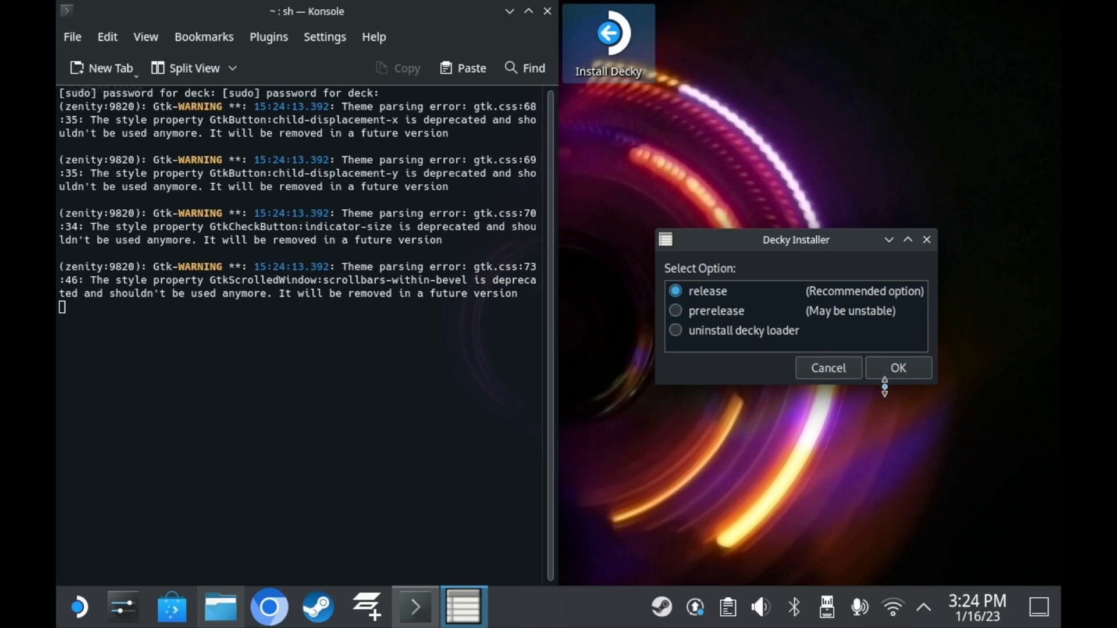
- Choose the prerelease branch and run the install until it reports finished
click(674, 311)
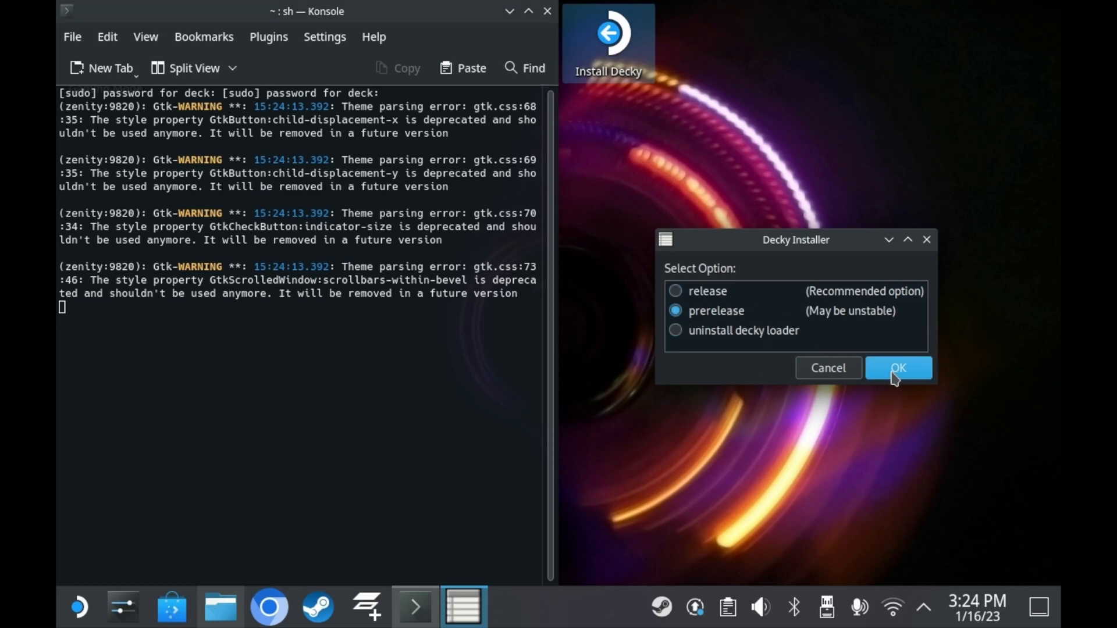
click(897, 368)
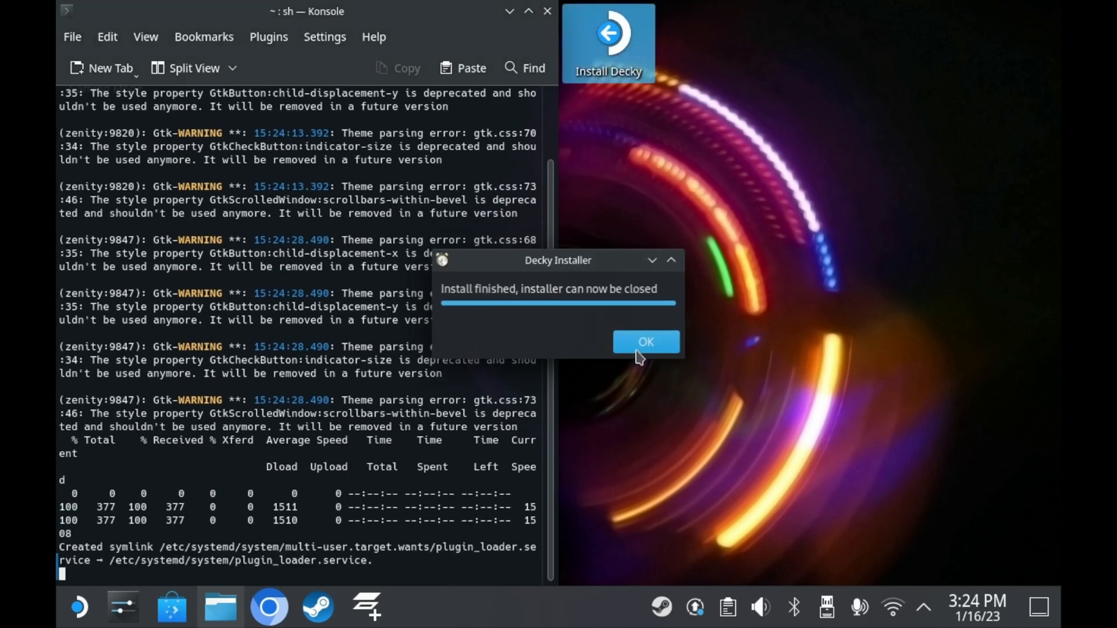
- Dismiss the installer and show Decky Settings in Game Mode, v2.4.14-pre1 on Prerelease
click(644, 342)
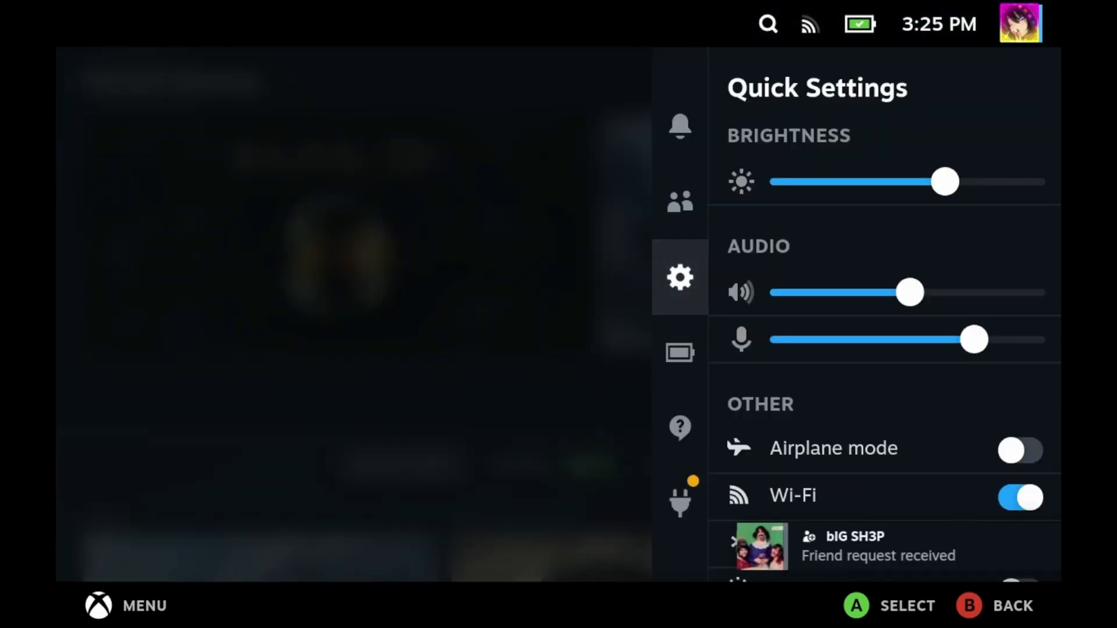
click(679, 500)
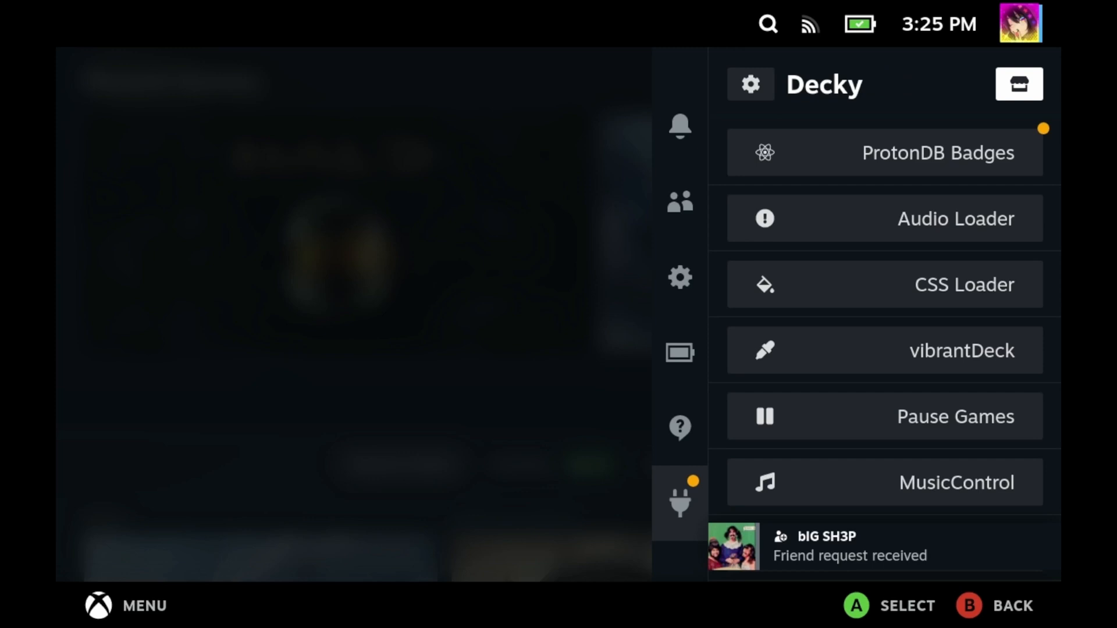
click(750, 84)
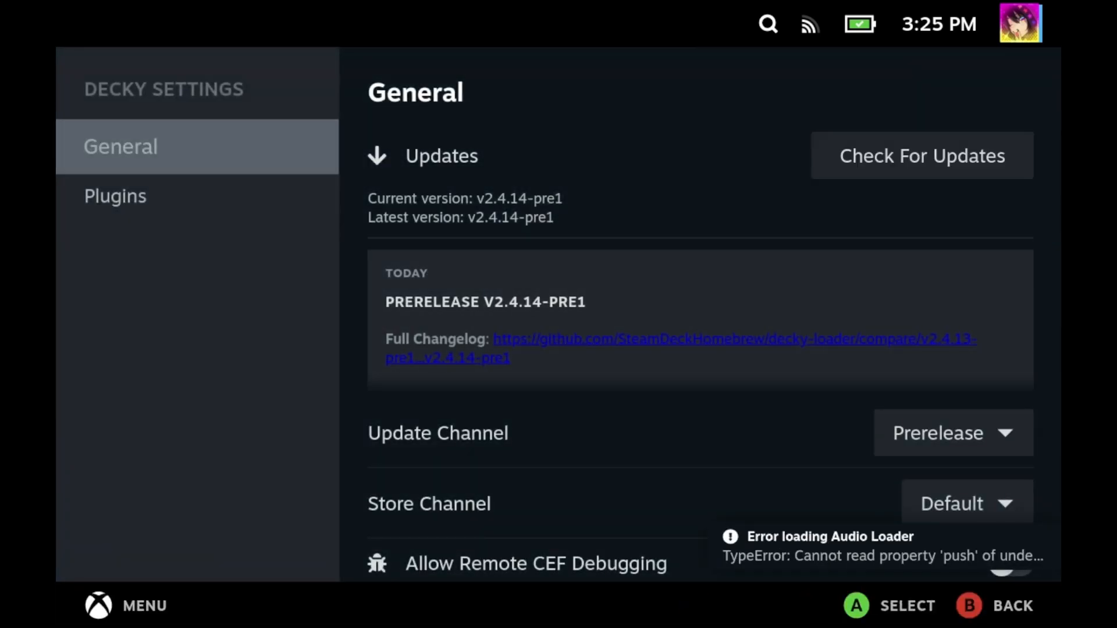
- Update ProtonDB Badges to 1.0.6 and Audio Loader to 1.4.0 from the installed plugins list
click(115, 196)
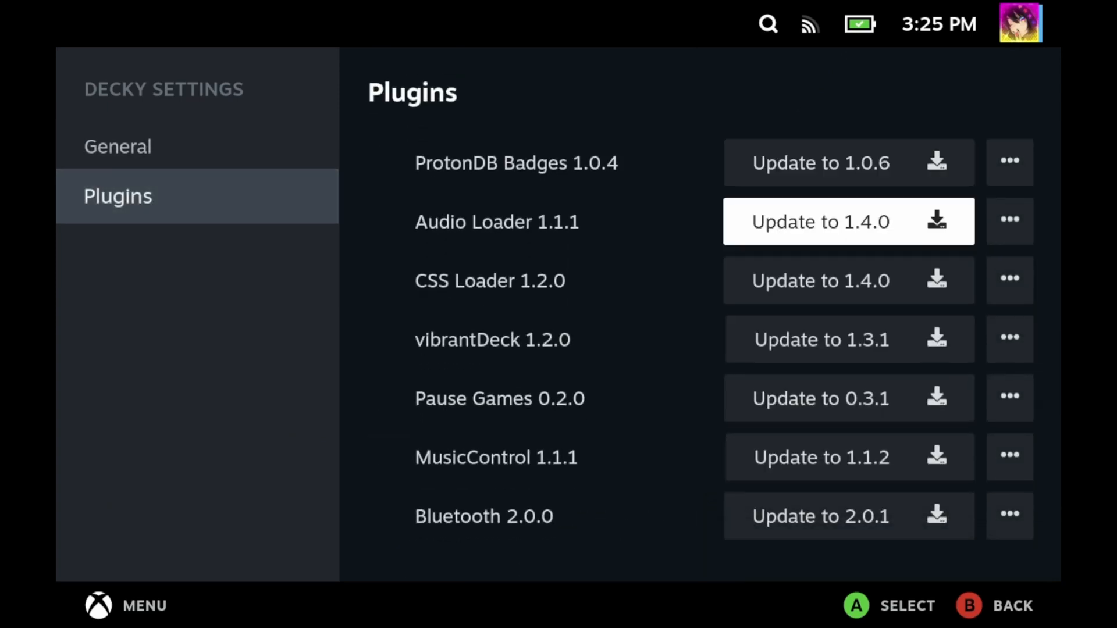
click(821, 163)
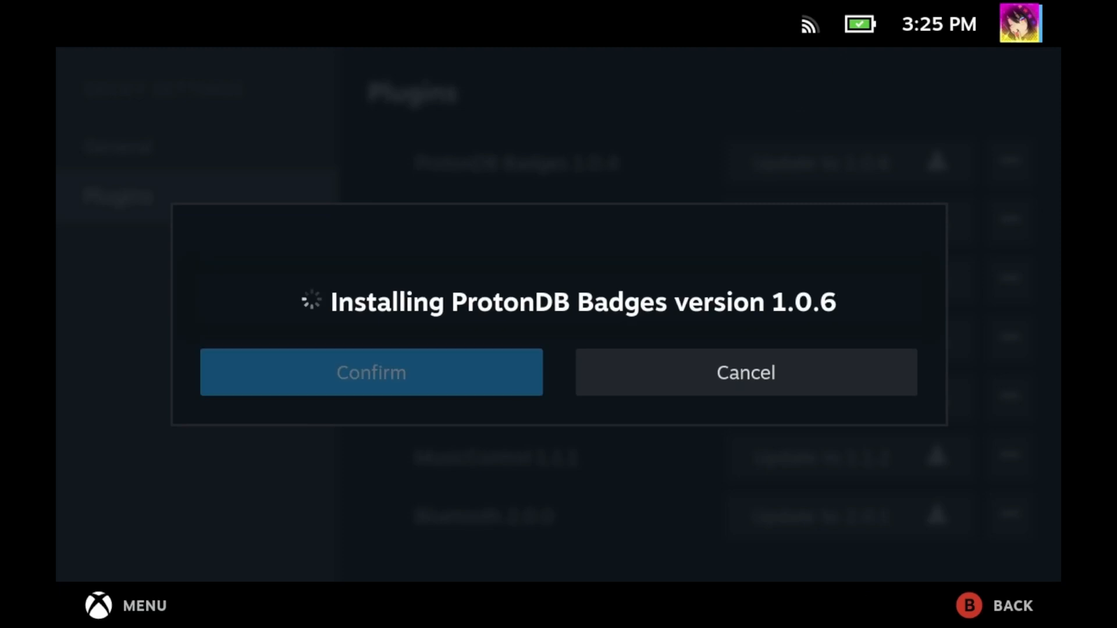
click(370, 372)
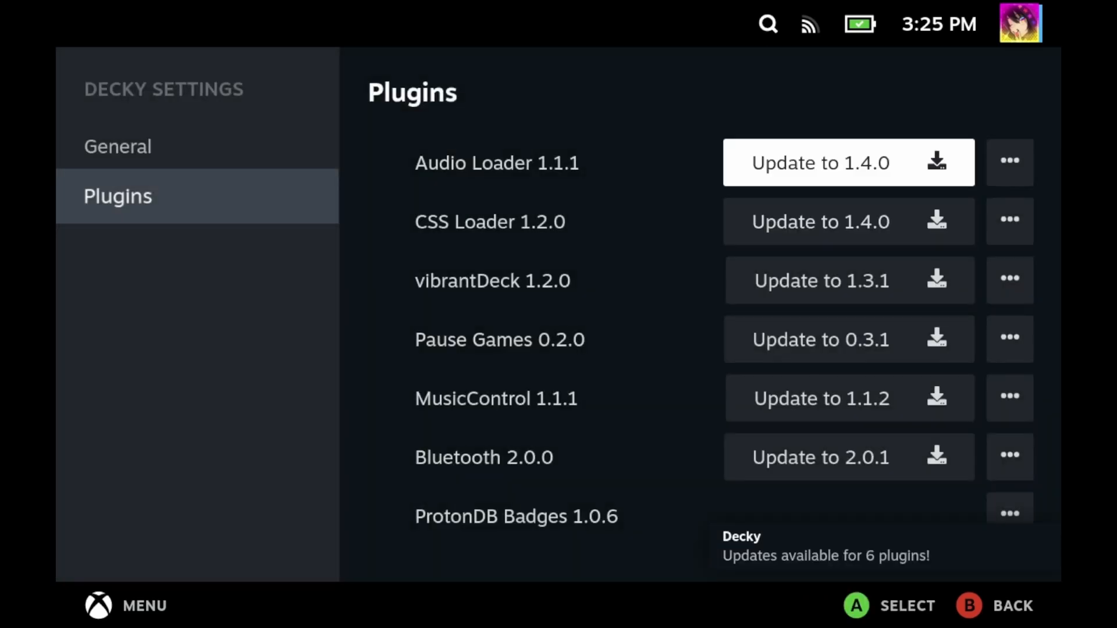
click(820, 162)
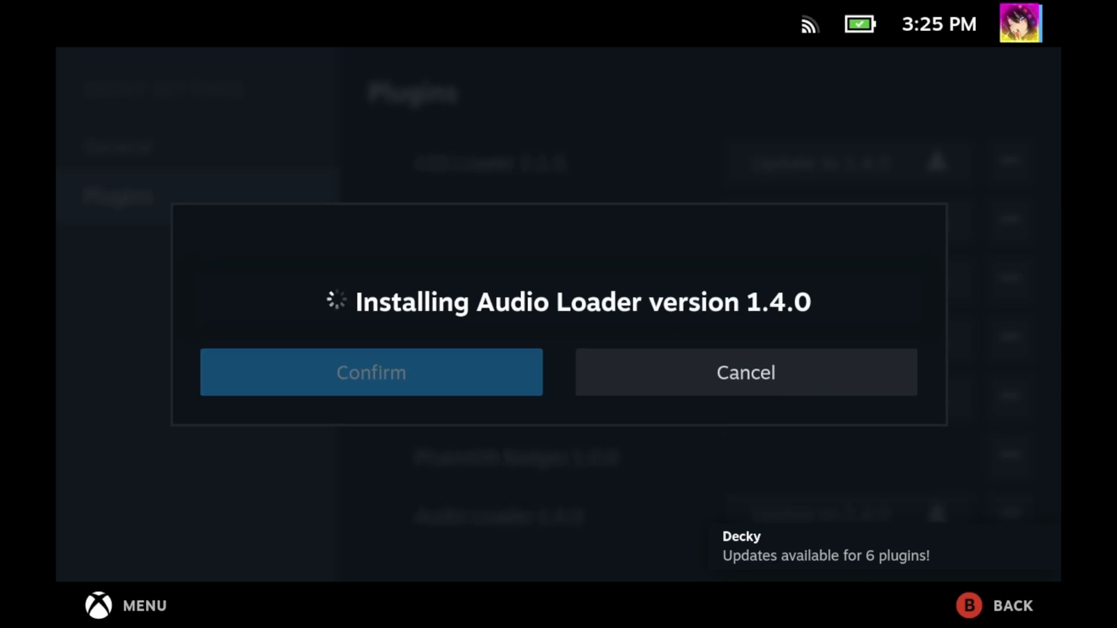
click(370, 372)
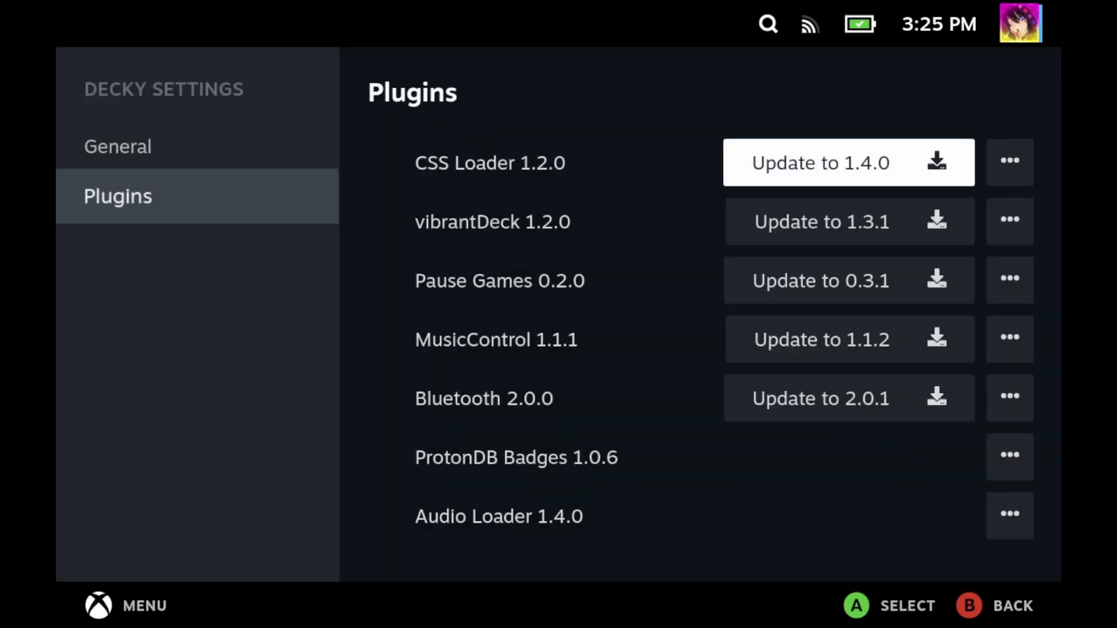
- Update CSS Loader to 1.4.0, vibrantDeck to 1.3.1 and Bluetooth to 2.0.1
click(819, 162)
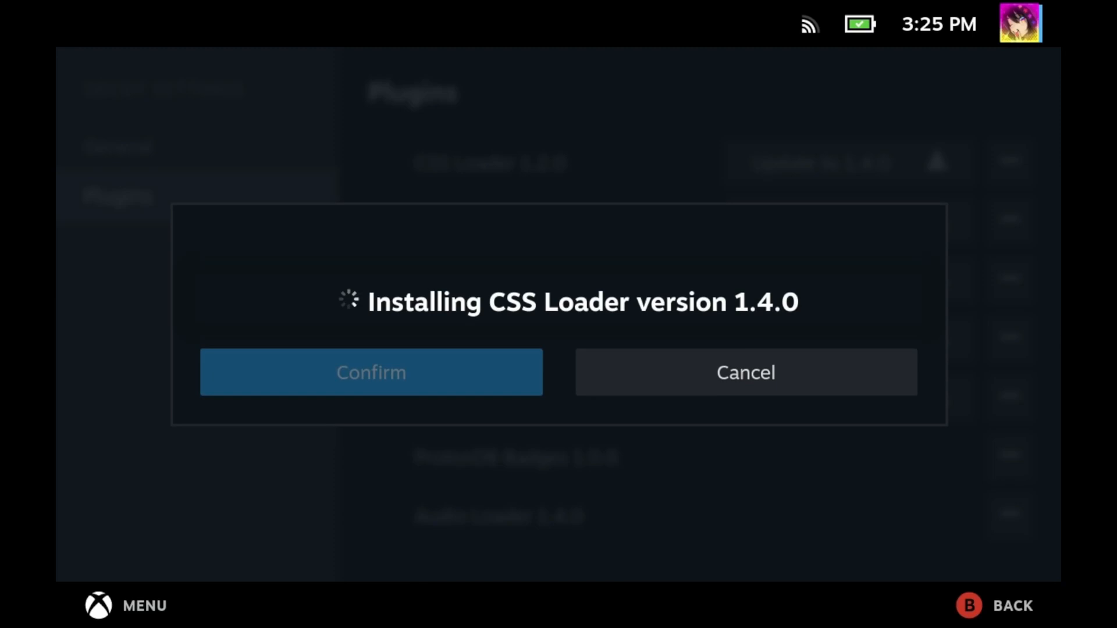
click(370, 372)
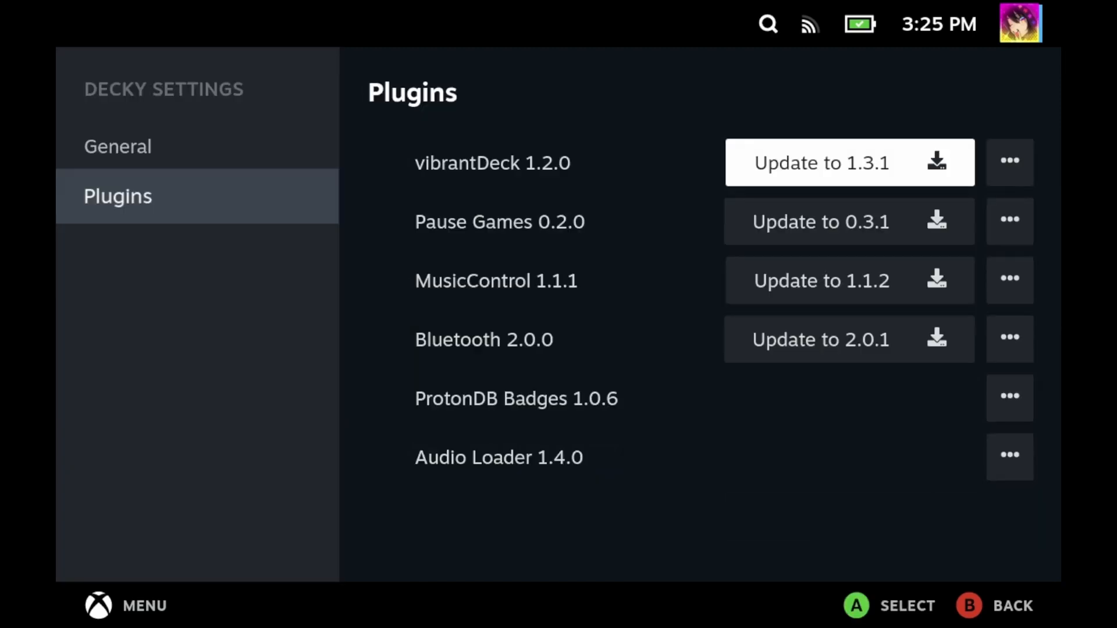
click(848, 162)
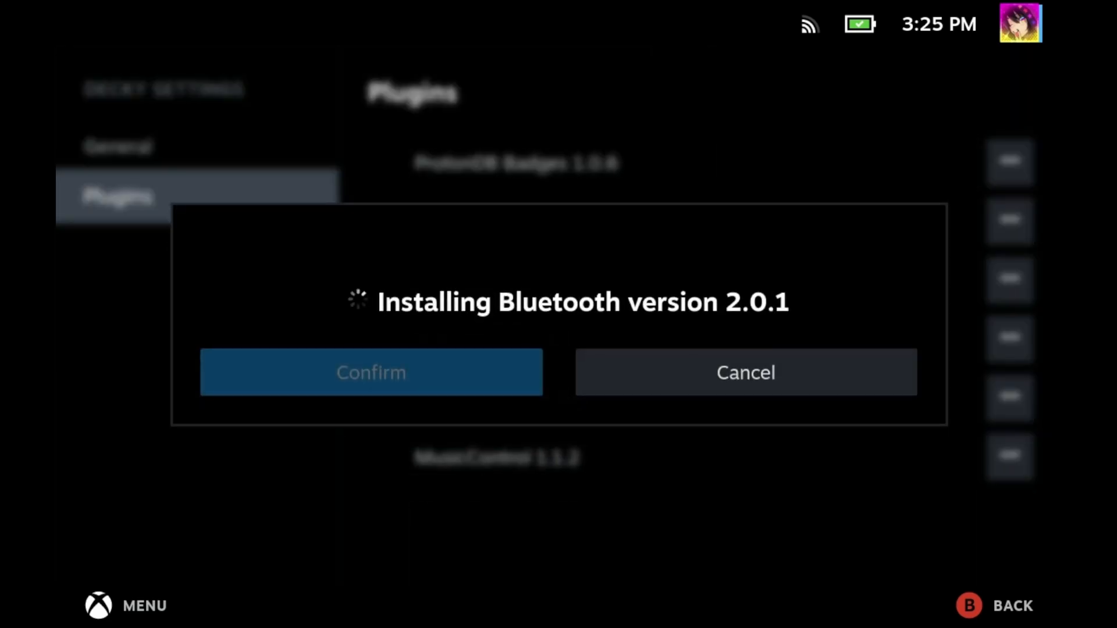
click(371, 371)
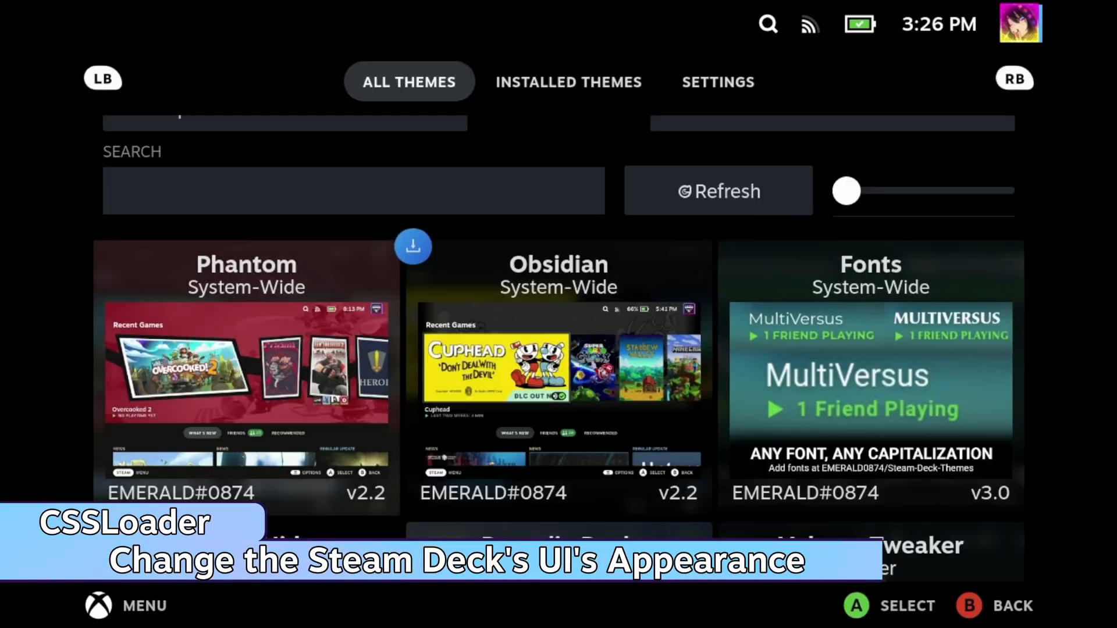
- Update the Obsidian theme from its details page in CSS Loader's All Themes
click(558, 377)
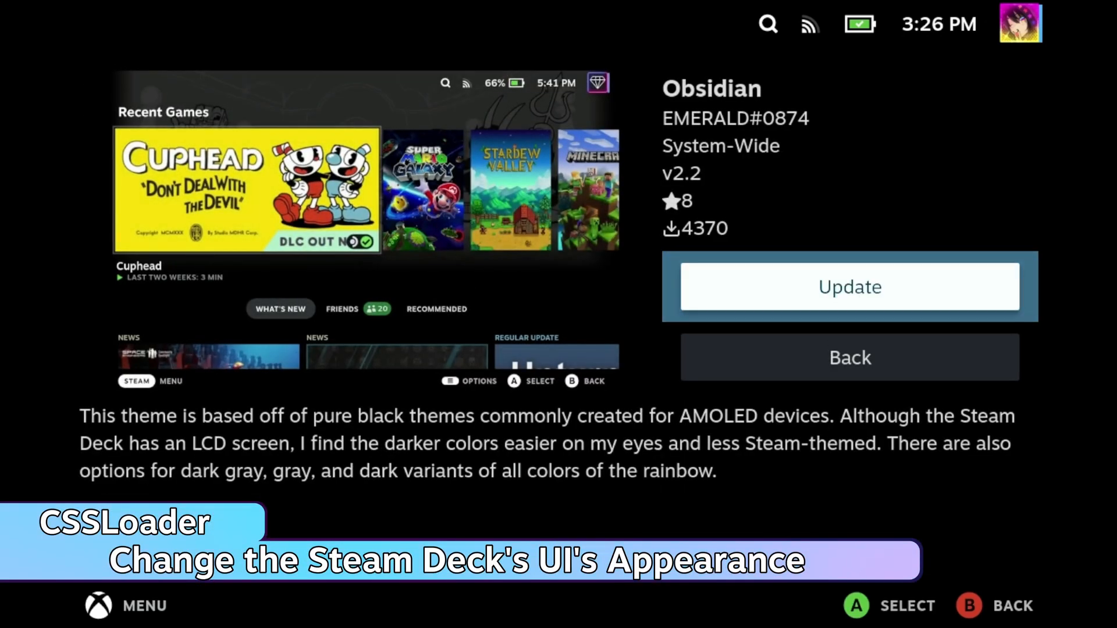
click(848, 286)
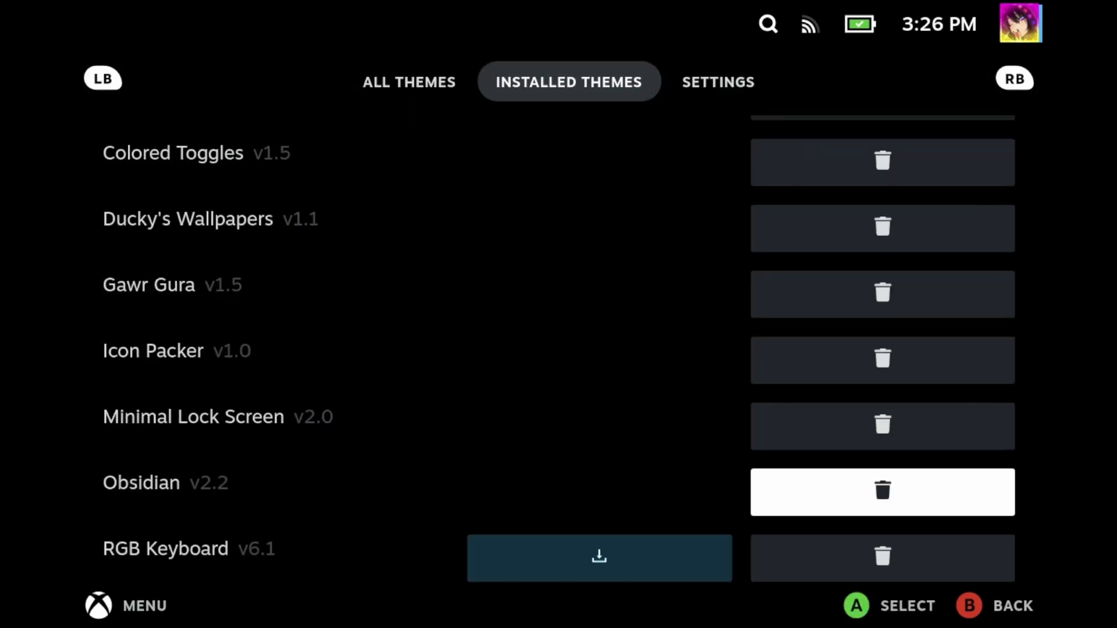
scroll(down, 3)
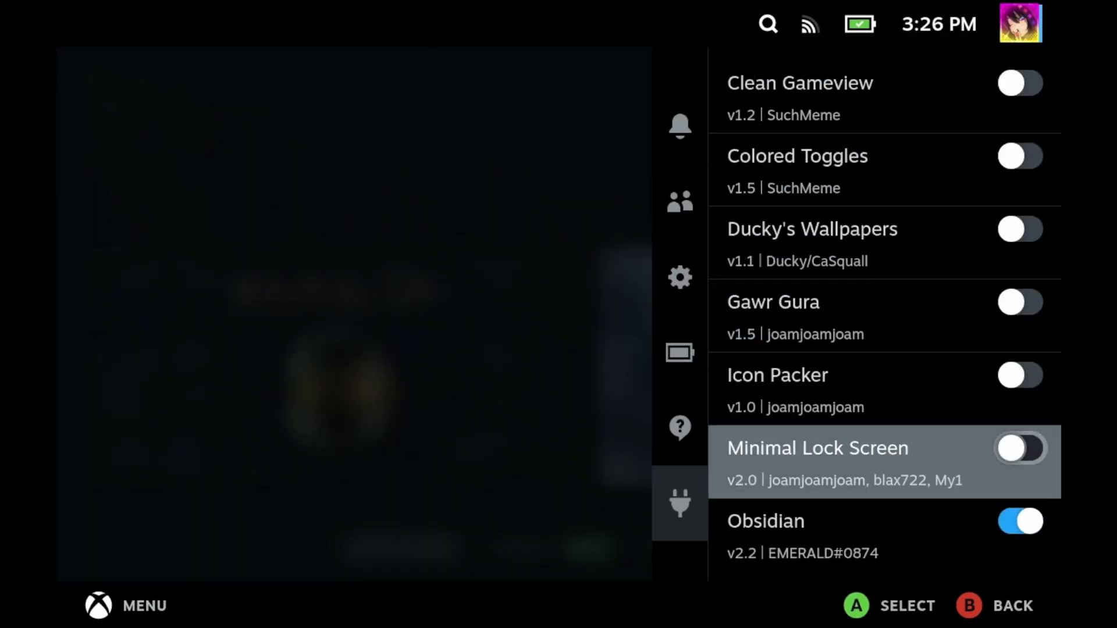
scroll(down, 3)
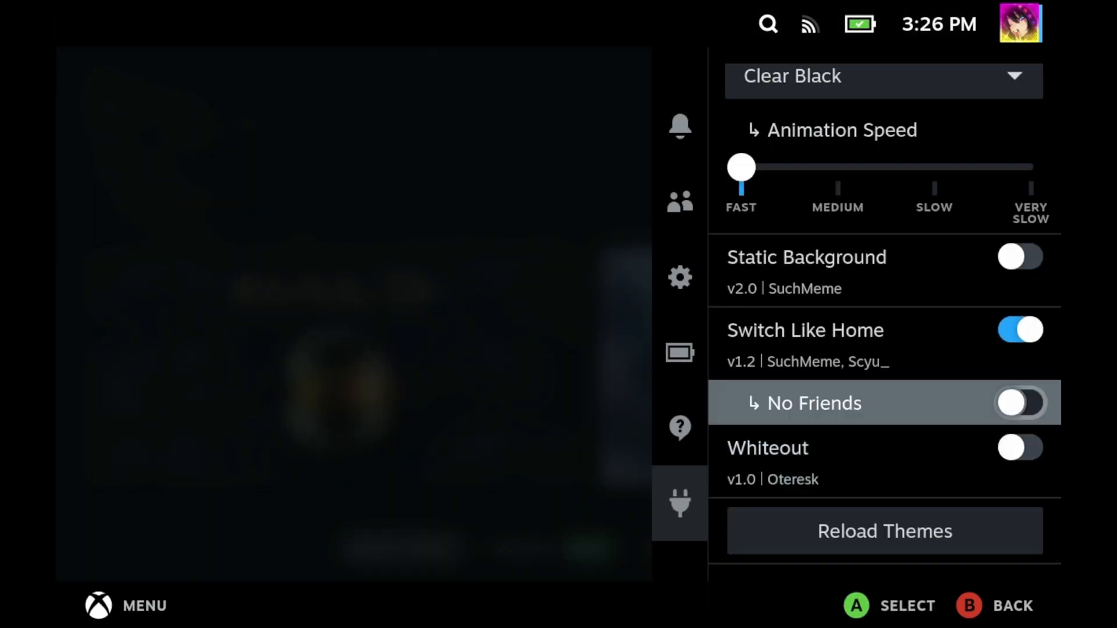
- Turn off Switch Like Home and enable themes such as Chiaki Nanami and Ducky's Wallpapers
click(1019, 257)
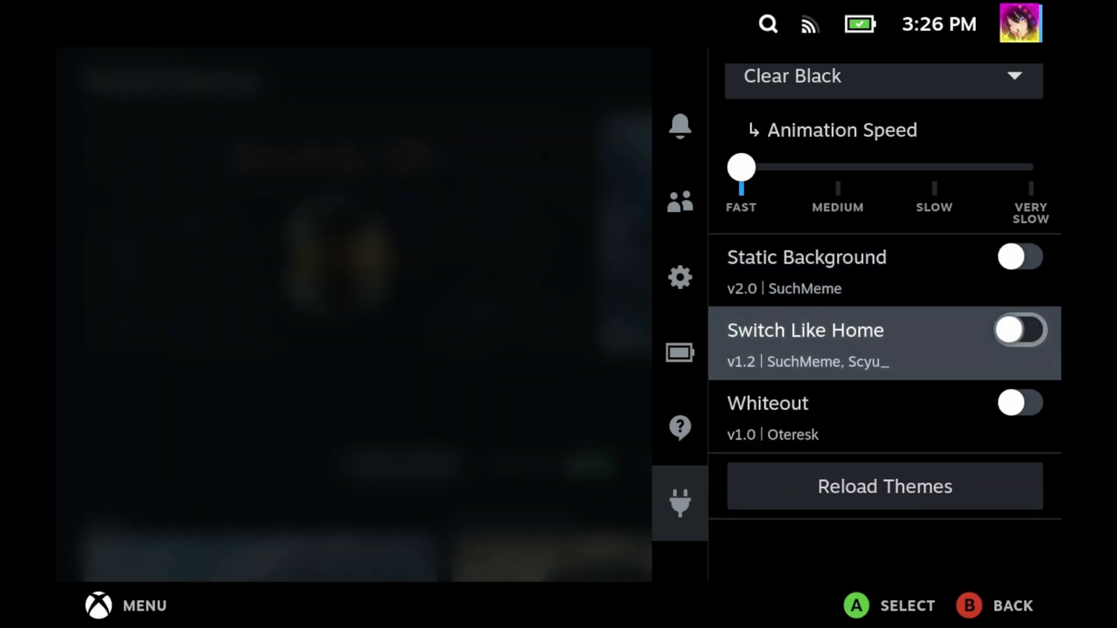
click(1019, 330)
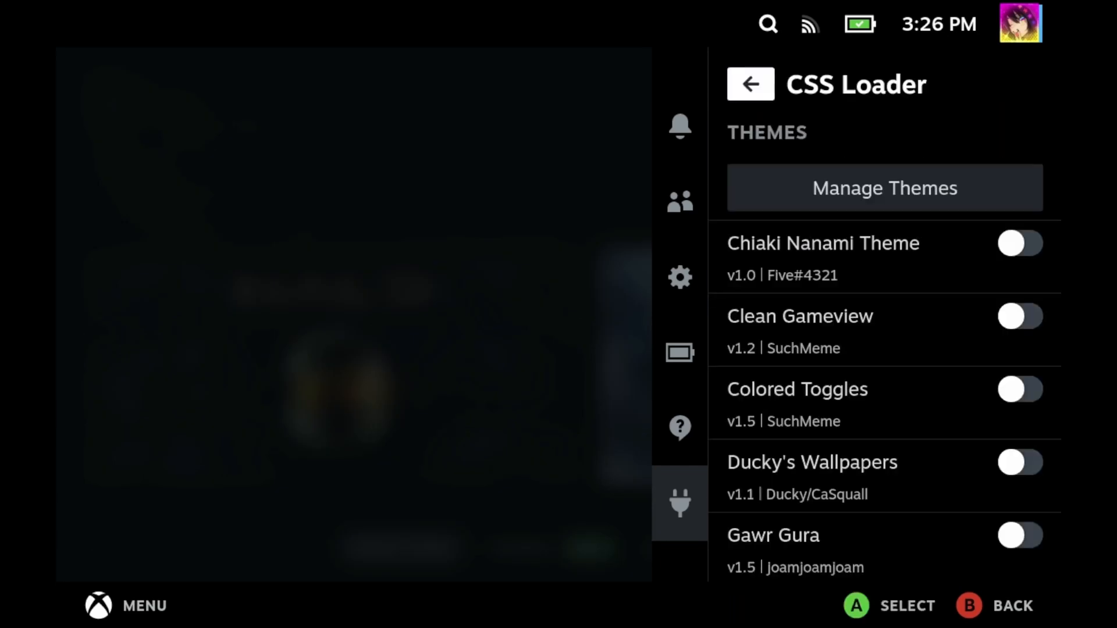
click(1020, 243)
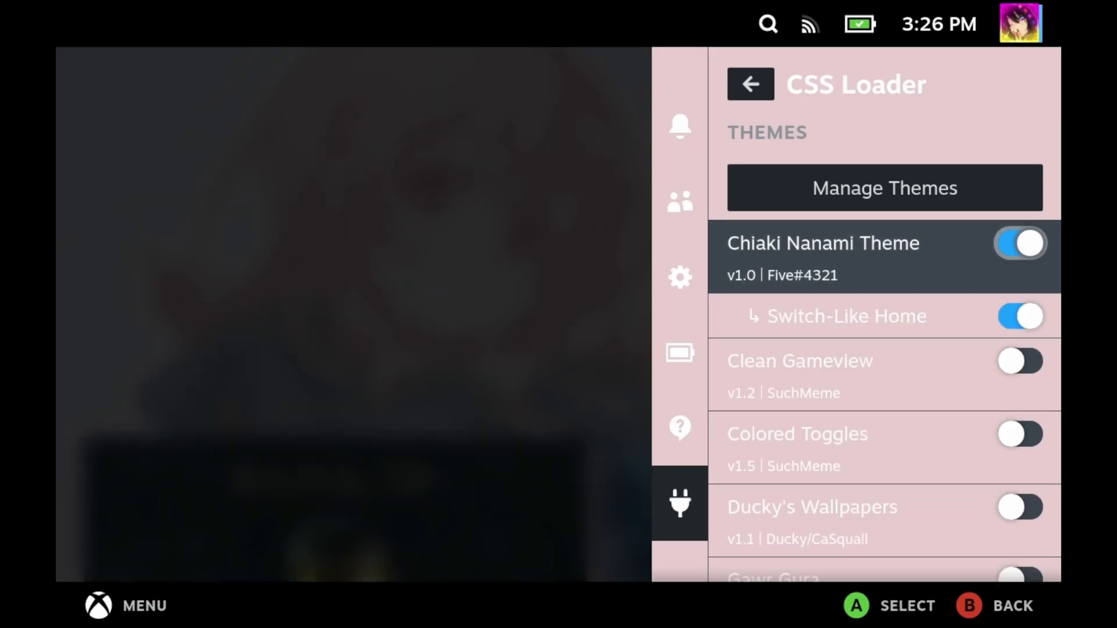
scroll(down, 3)
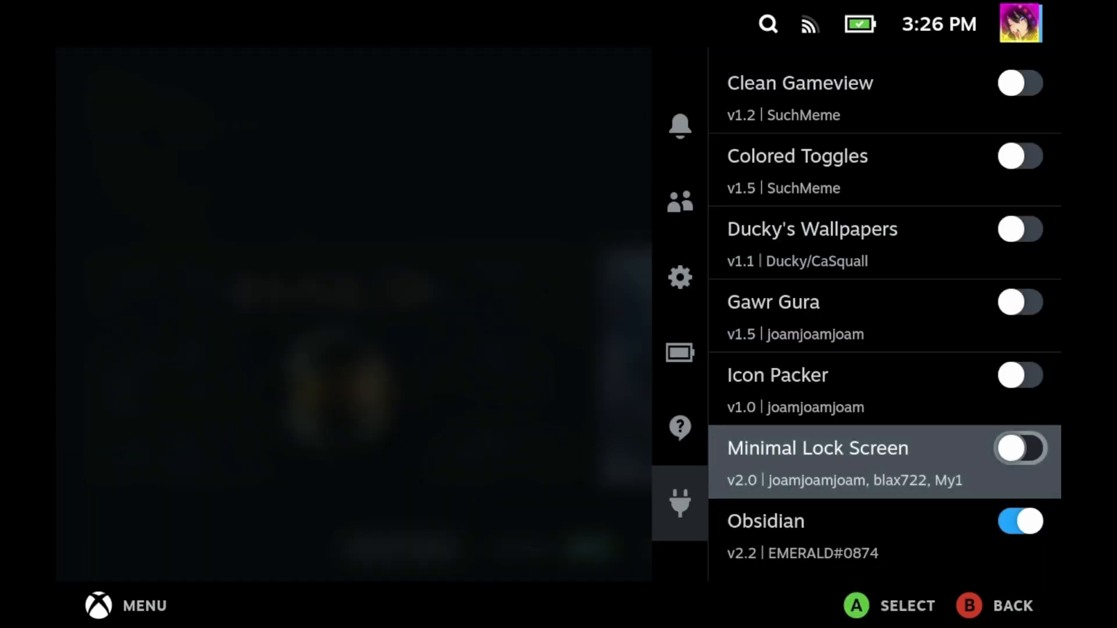
click(1019, 228)
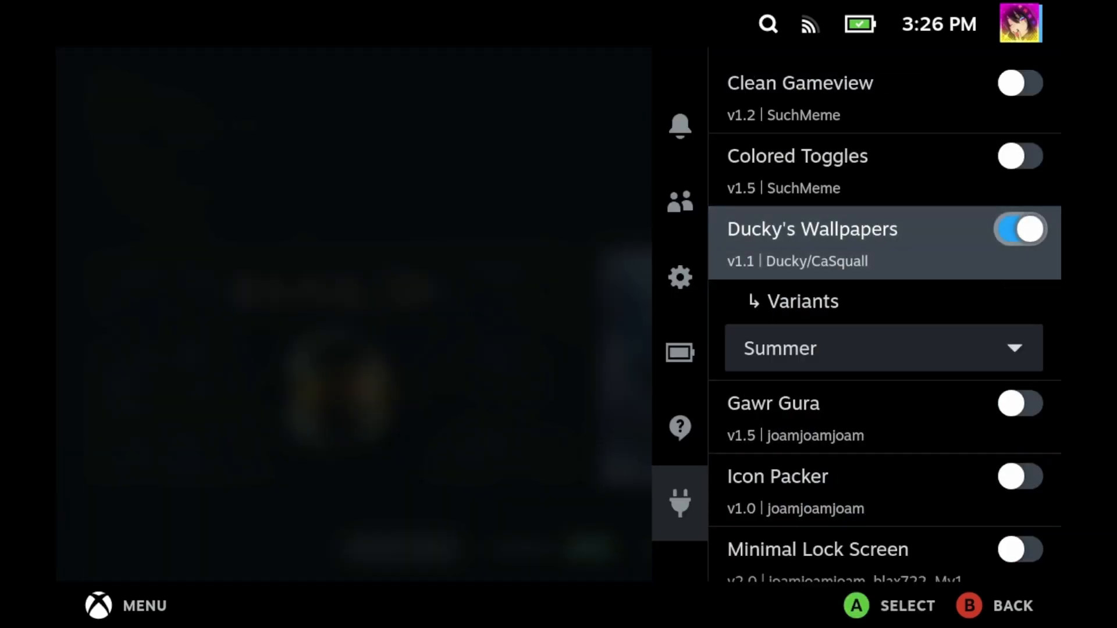
scroll(down, 3)
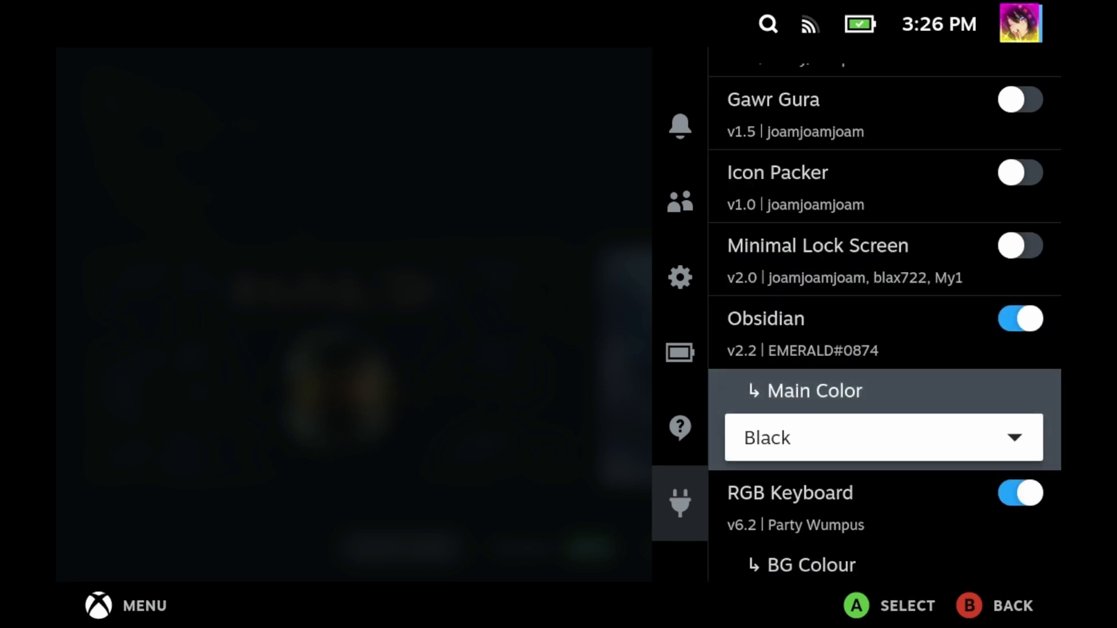
scroll(down, 3)
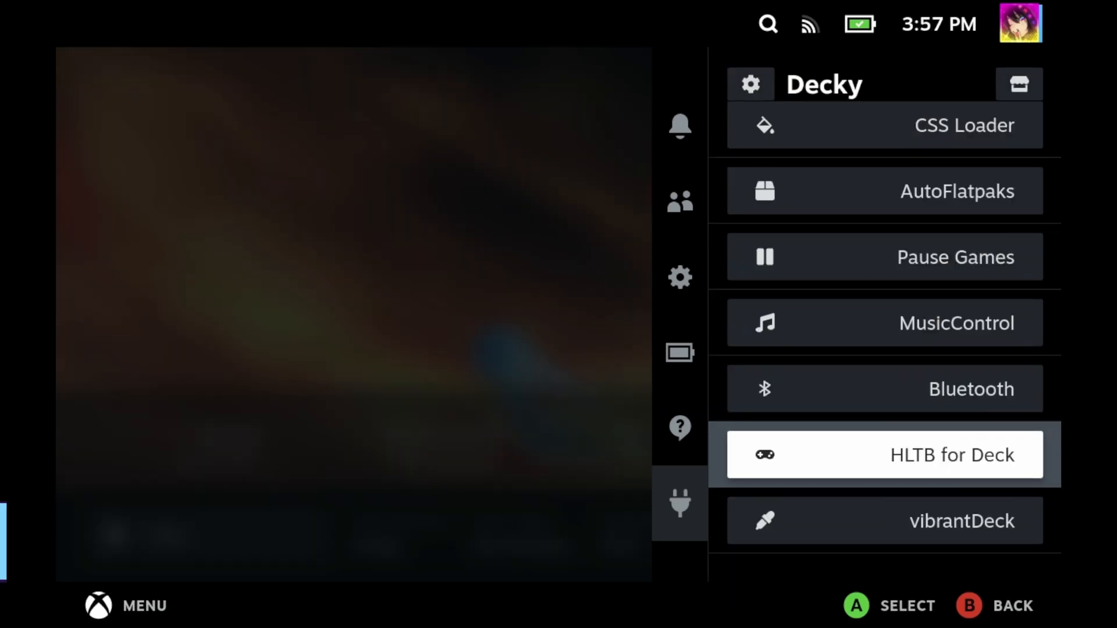
- Switch on Hide "View Details" in HLTB for Deck's settings
click(883, 455)
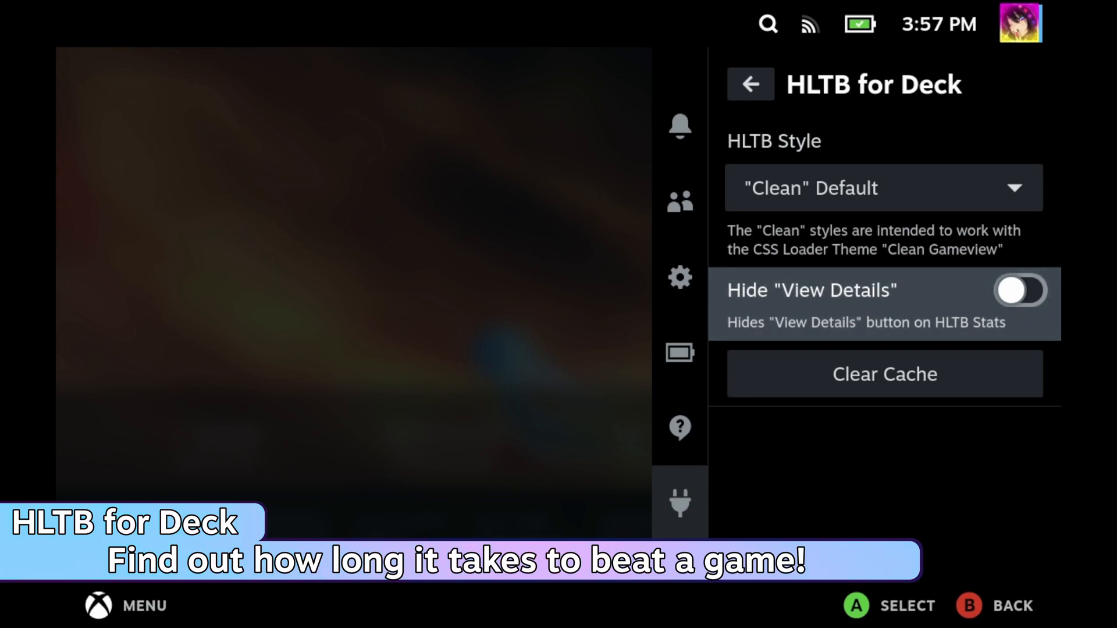
click(750, 84)
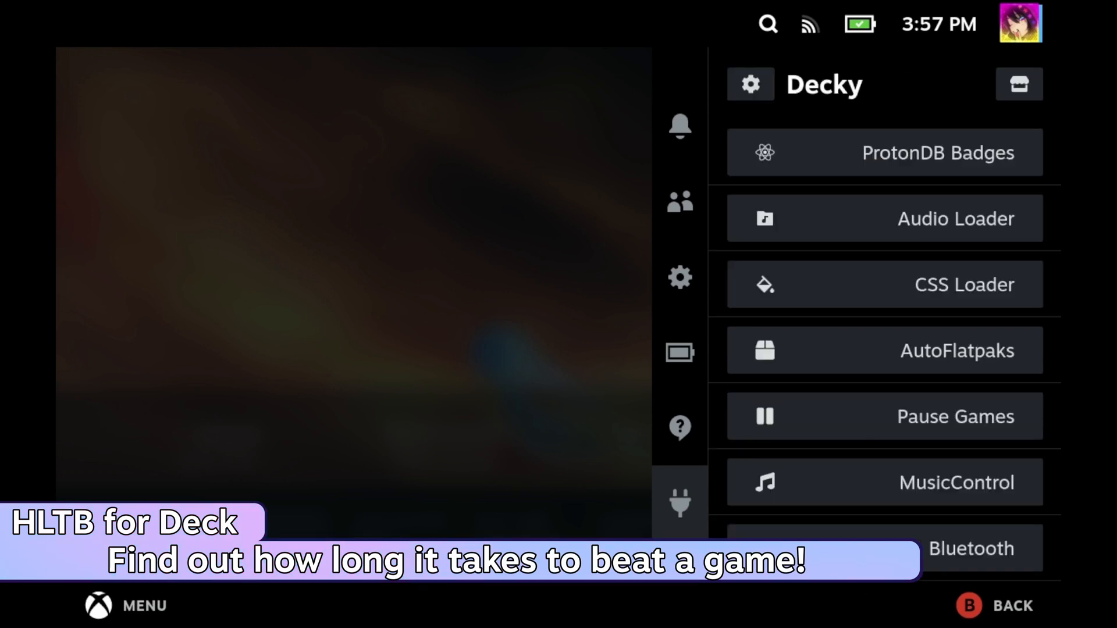
scroll(down, 3)
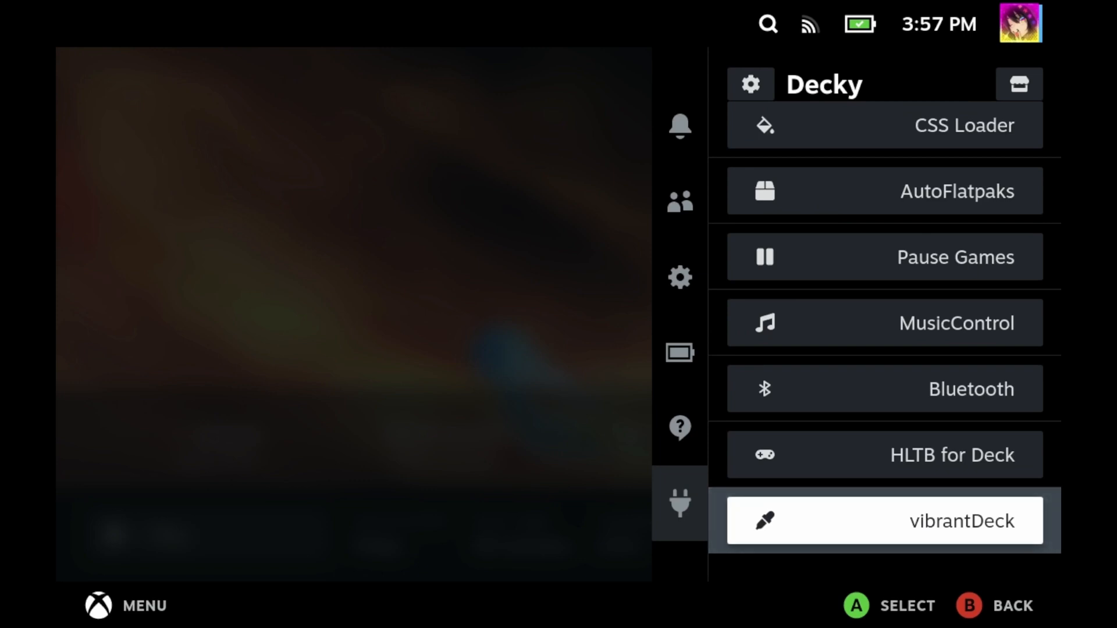
click(883, 455)
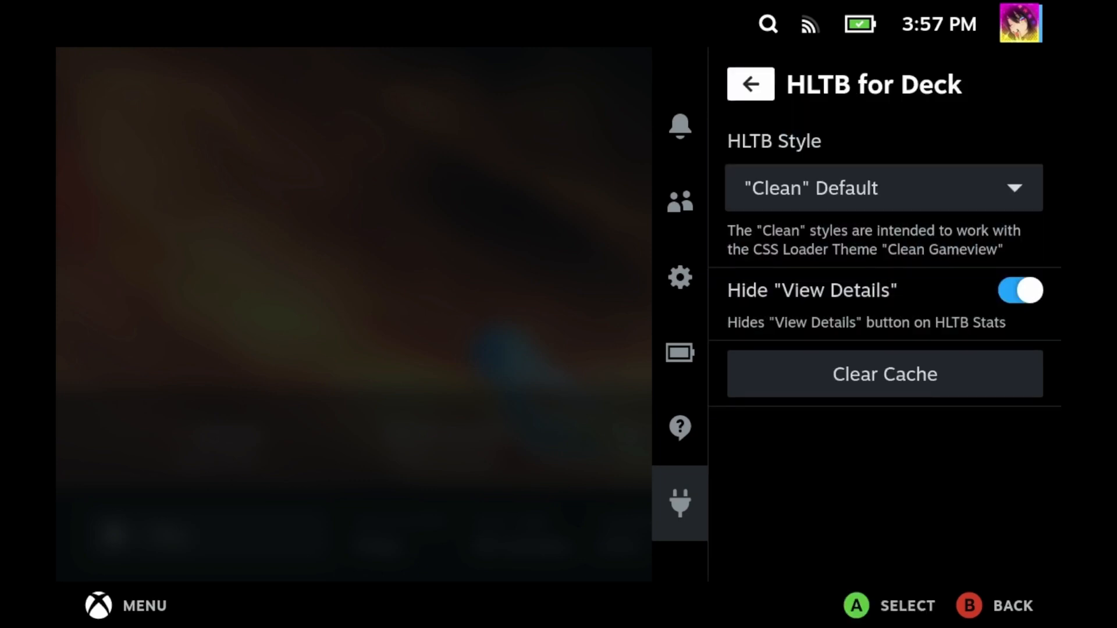
click(749, 84)
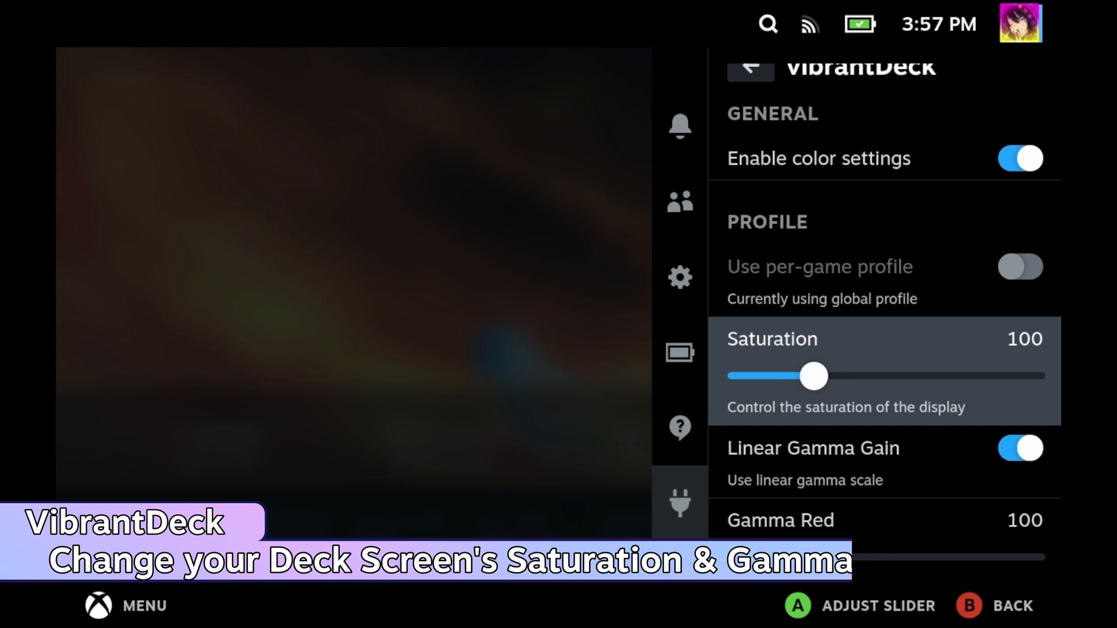
- Scroll vibrantDeck's Saturation and Gamma red, green and blue sliders, all at 100
scroll(down, 3)
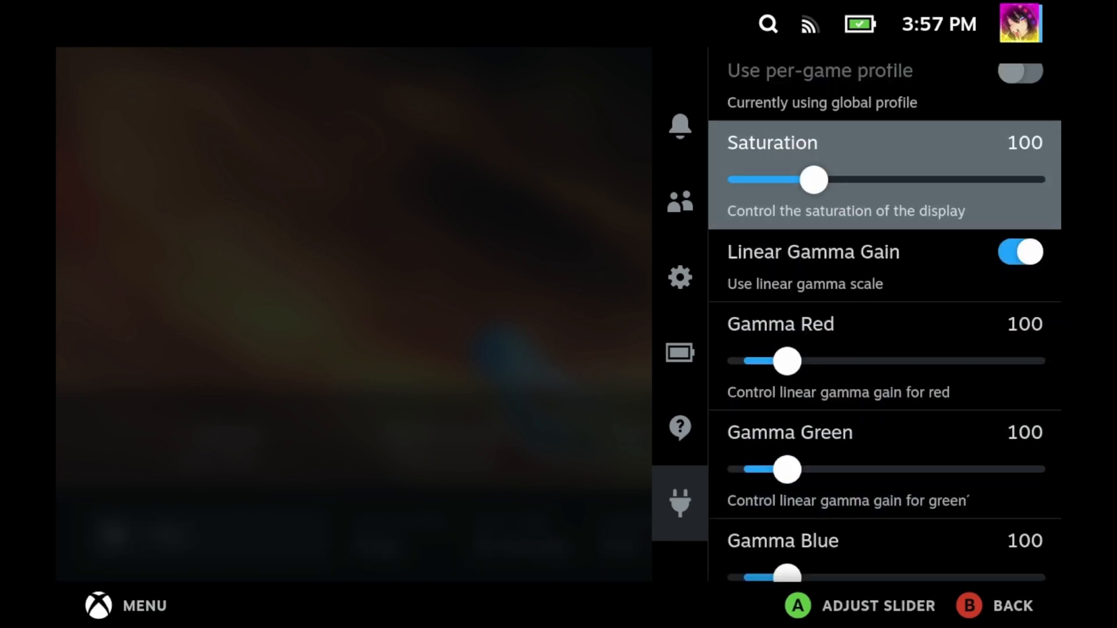
scroll(up, 3)
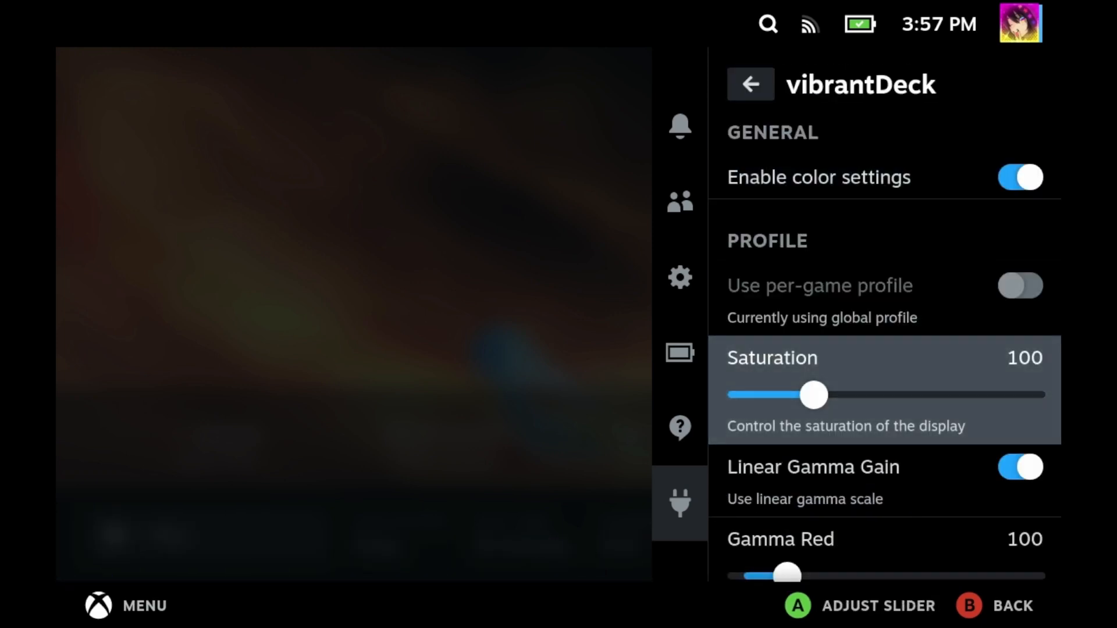
scroll(down, 3)
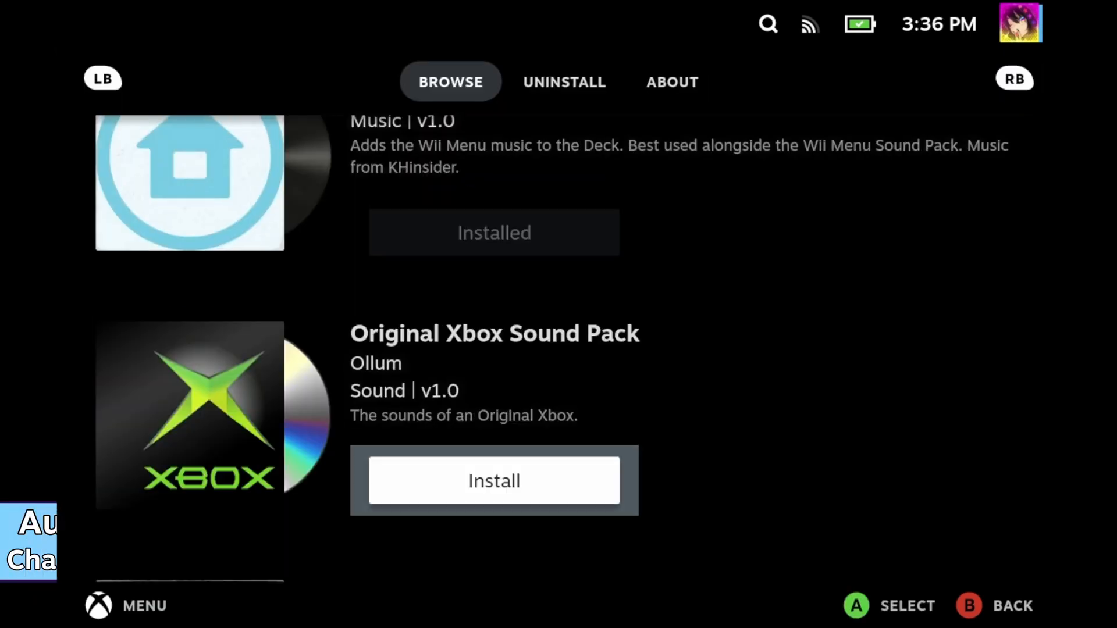
- Scroll the Audio Loader store packs such as the Original Xbox Sound Pack and Wii Menu music
scroll(down, 3)
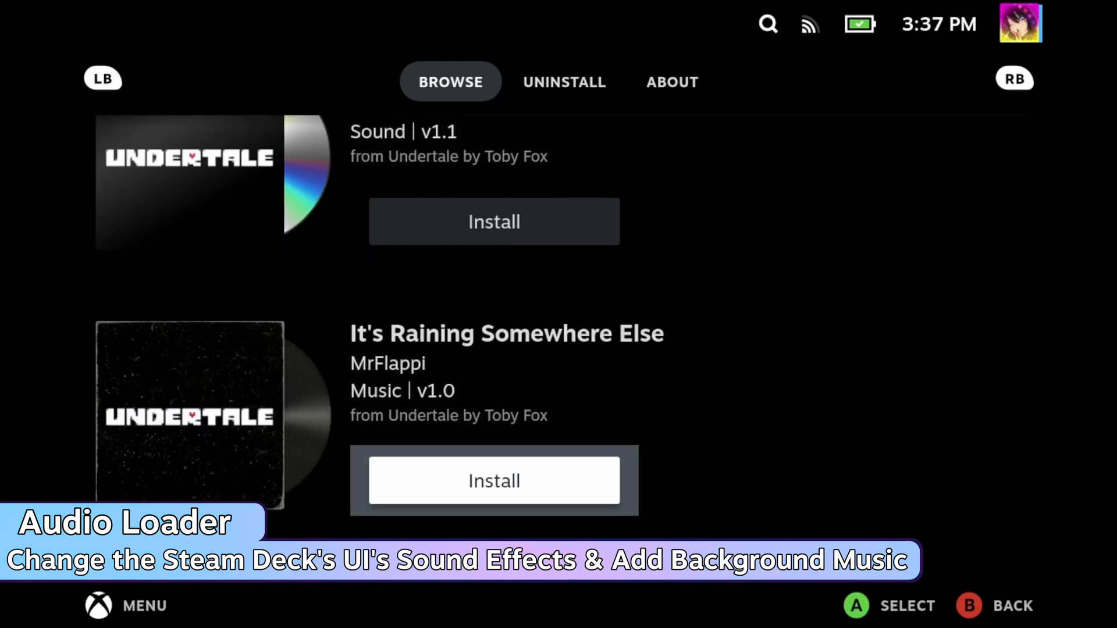
scroll(up, 3)
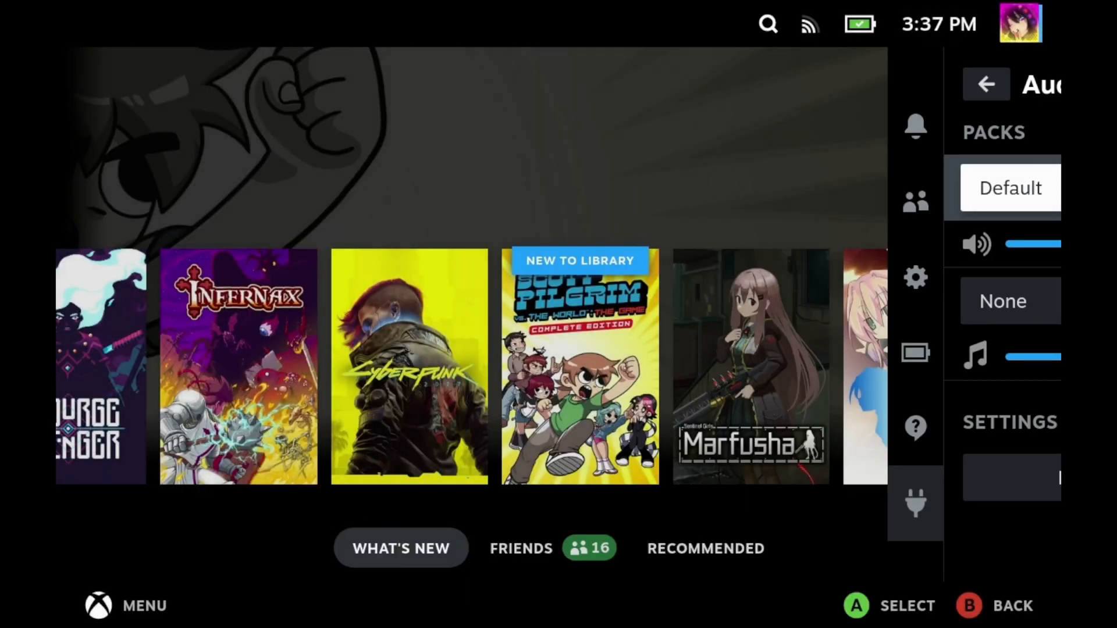
- Try the XMB interface sound pack, then switch to the PS4 pack in Audio Loader
click(1009, 187)
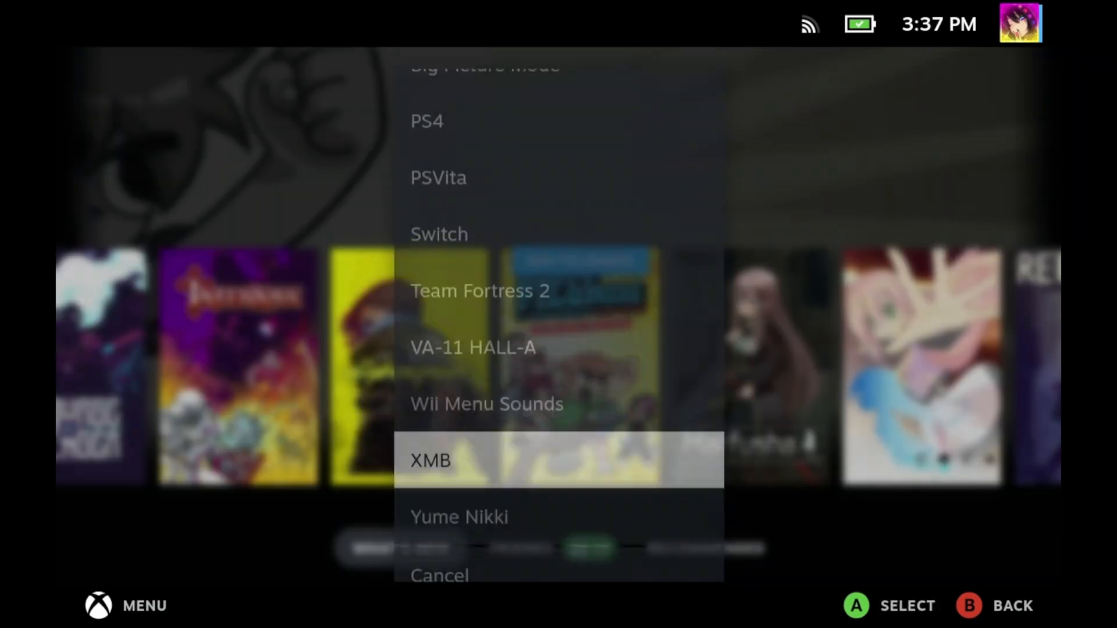
click(430, 460)
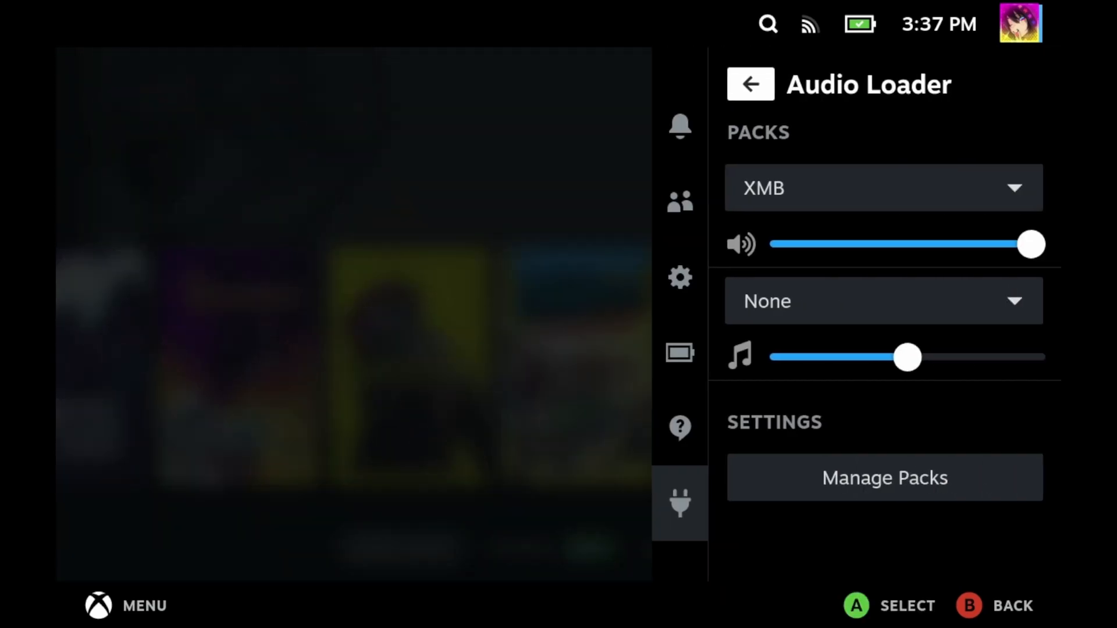
click(883, 188)
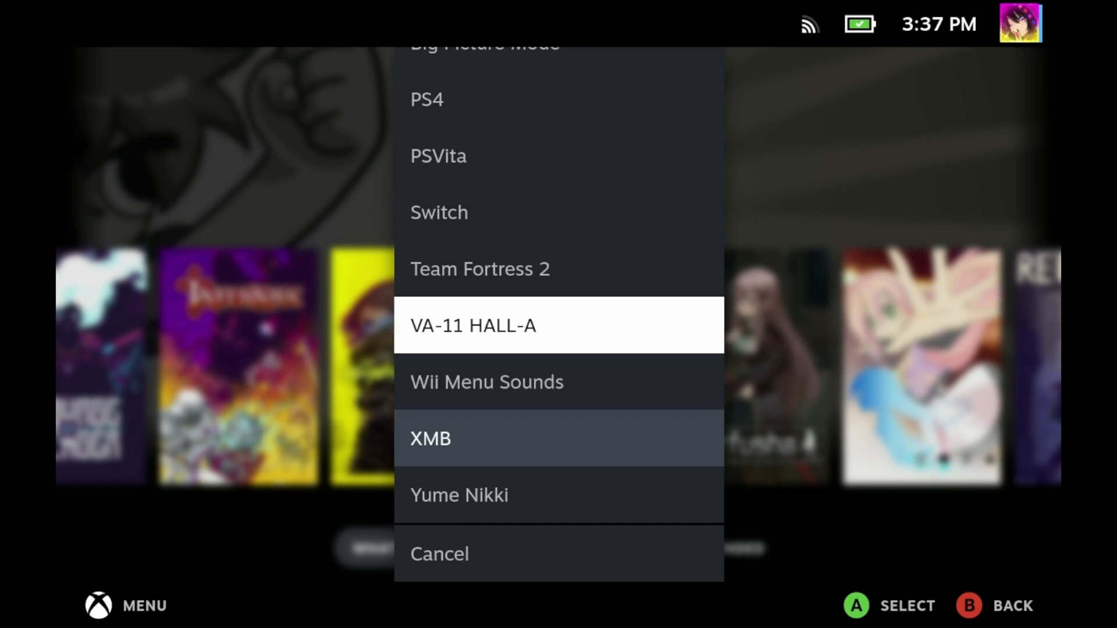
scroll(up, 3)
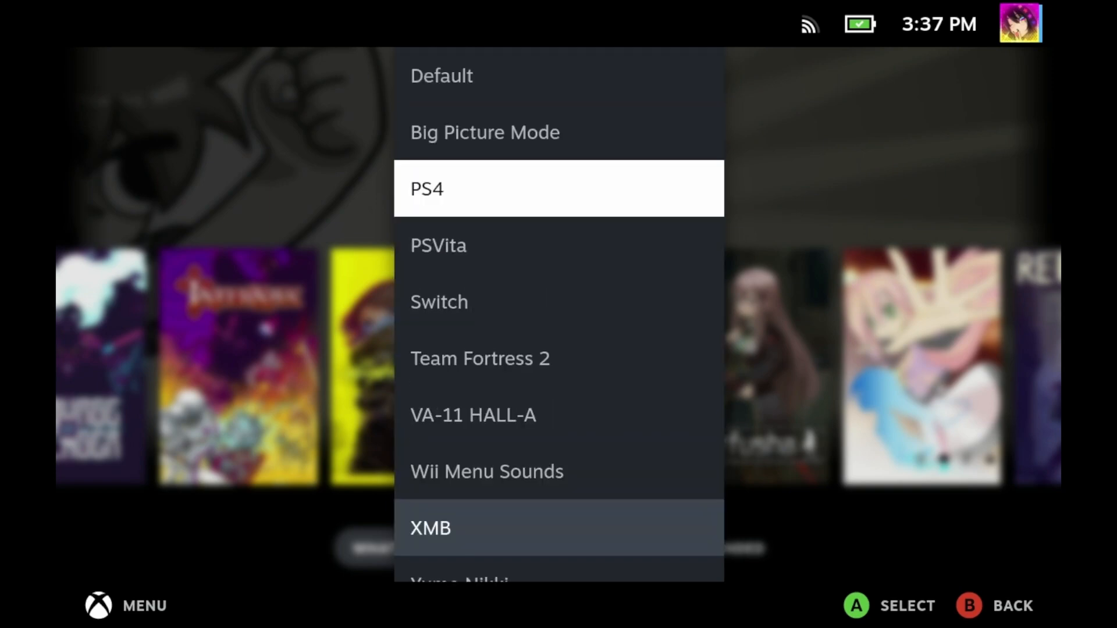
click(558, 188)
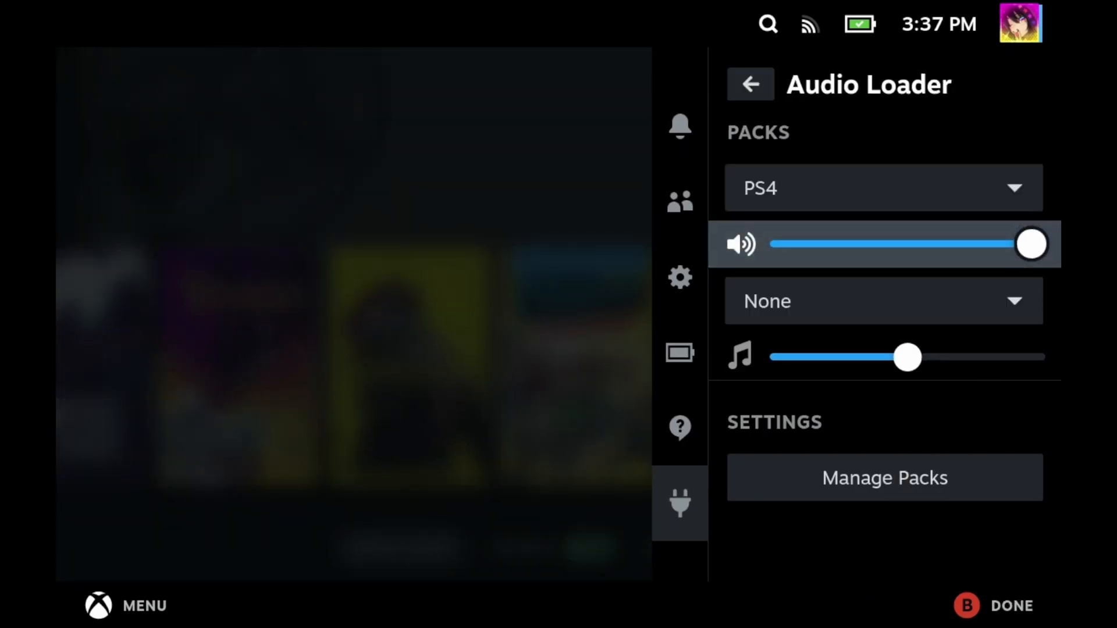
- Set Audio Loader's background music to PlayStation 4 Home Menu
click(883, 301)
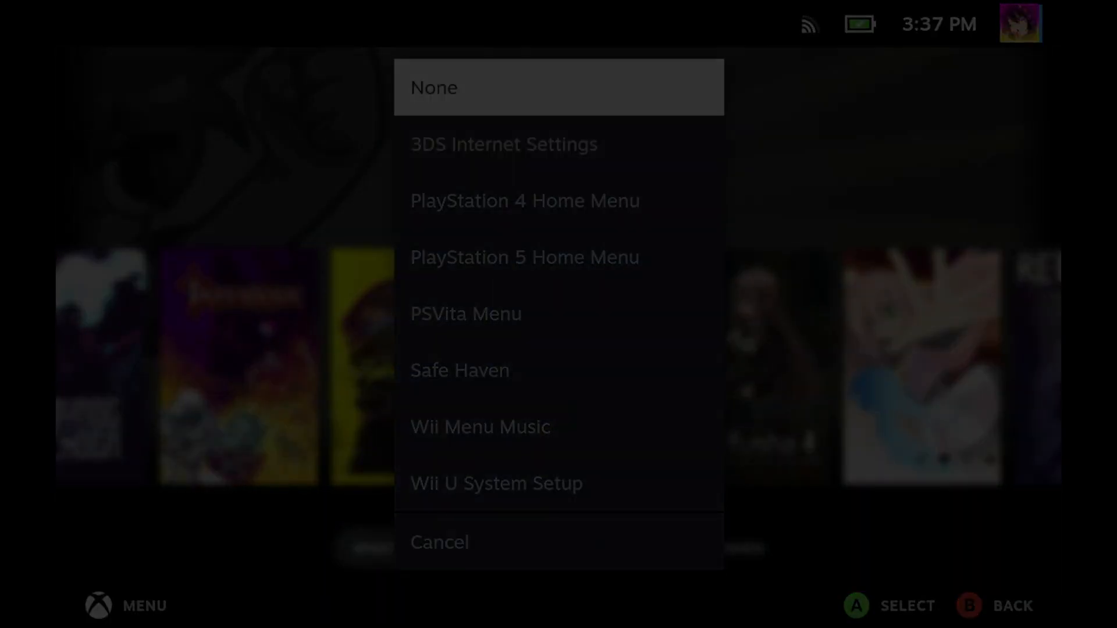
click(503, 144)
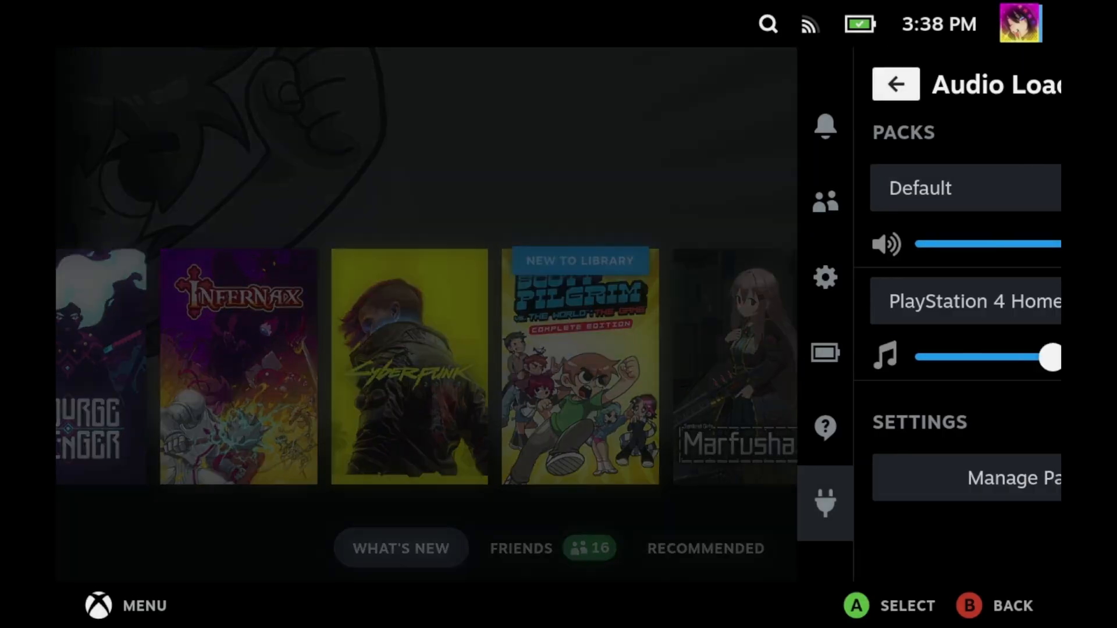
click(969, 301)
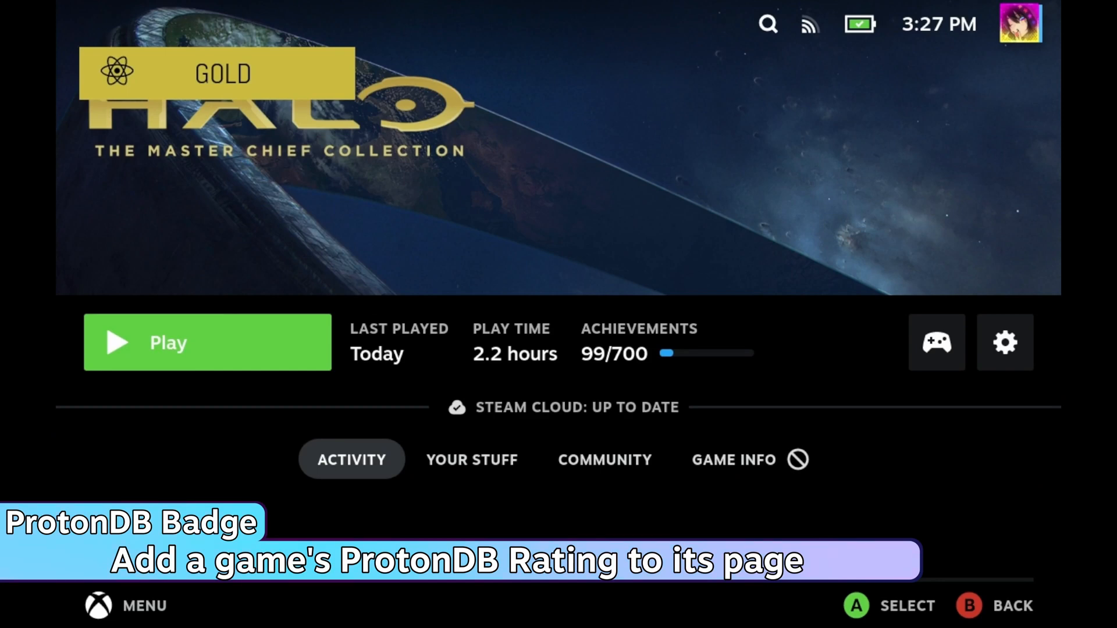
- Set ProtonDB Badges' badge position to Top Right and return to the plugin list
click(678, 502)
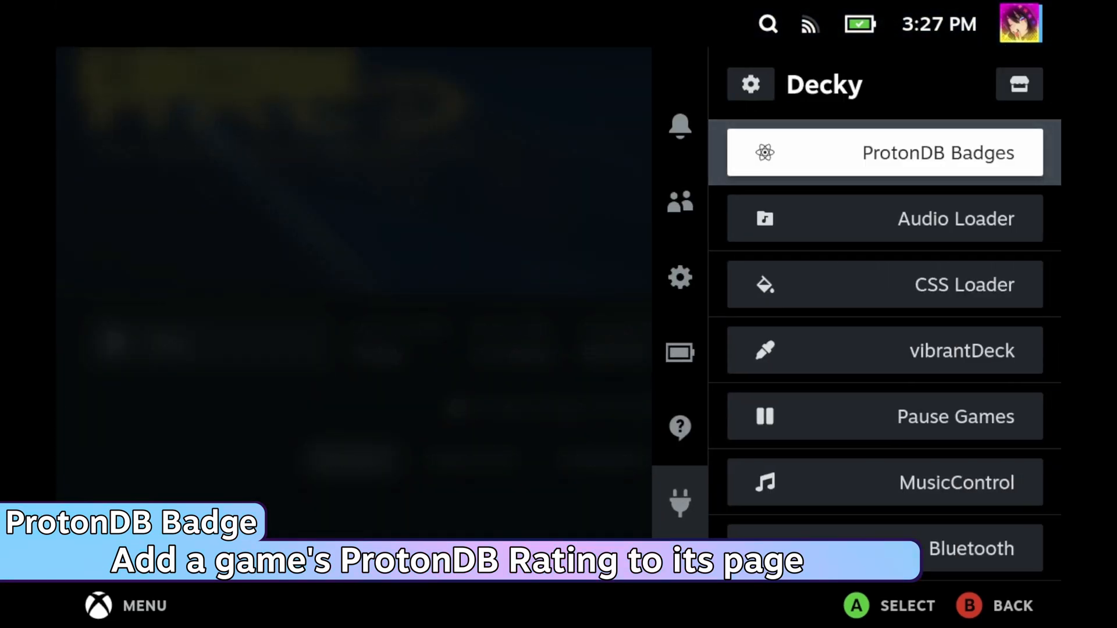
click(883, 152)
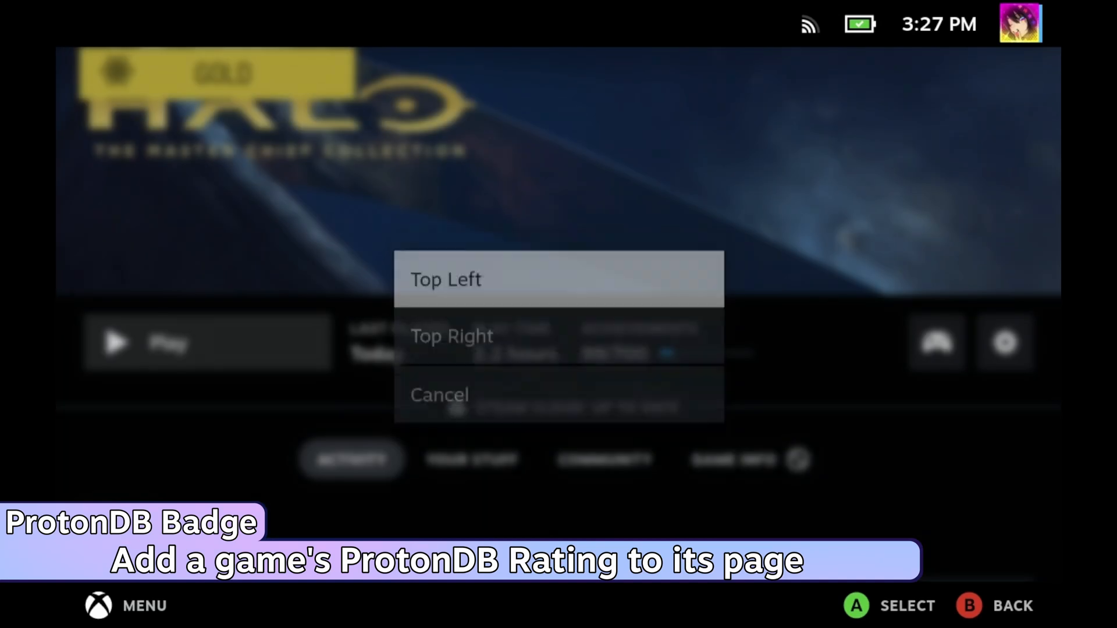
click(452, 335)
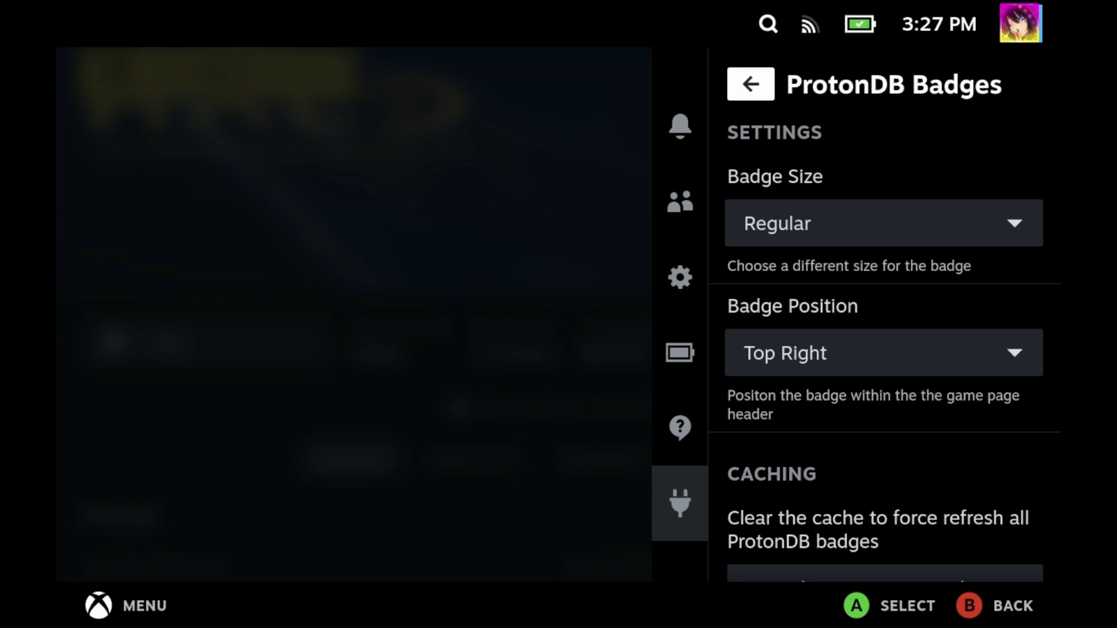
click(748, 83)
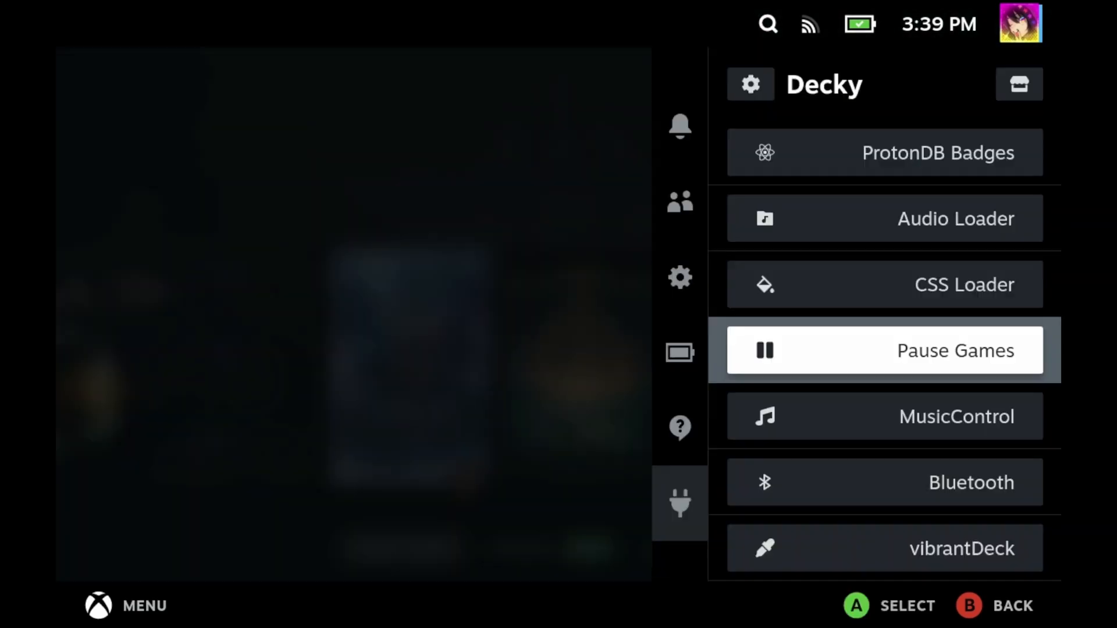
- Check Pause Games' pause toggles for the running game and leave it sitting on its pause menu
click(884, 350)
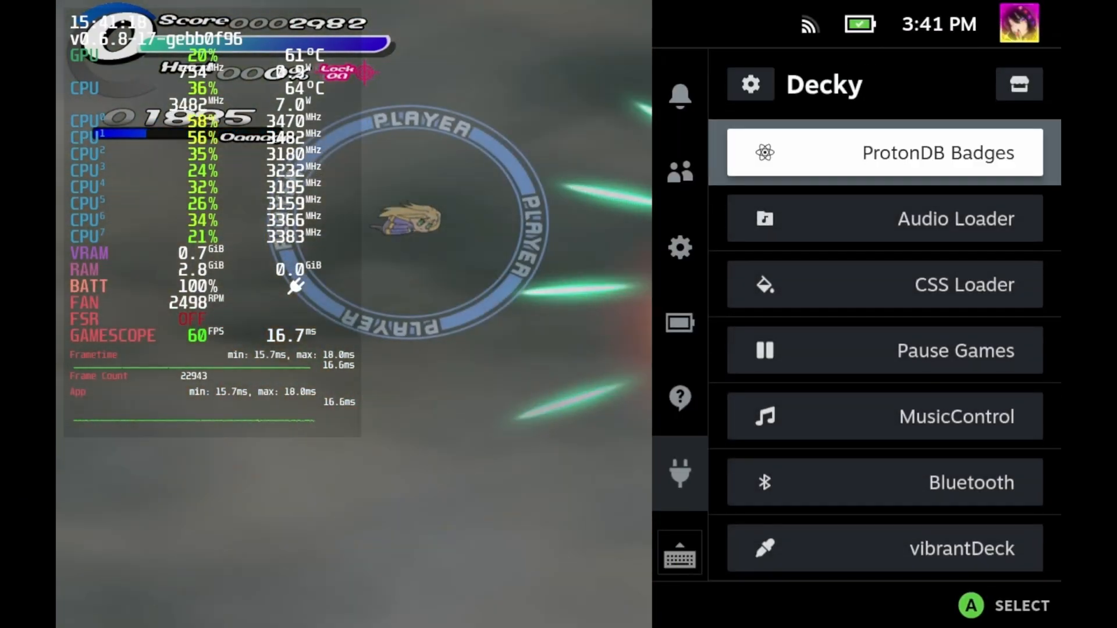
click(884, 350)
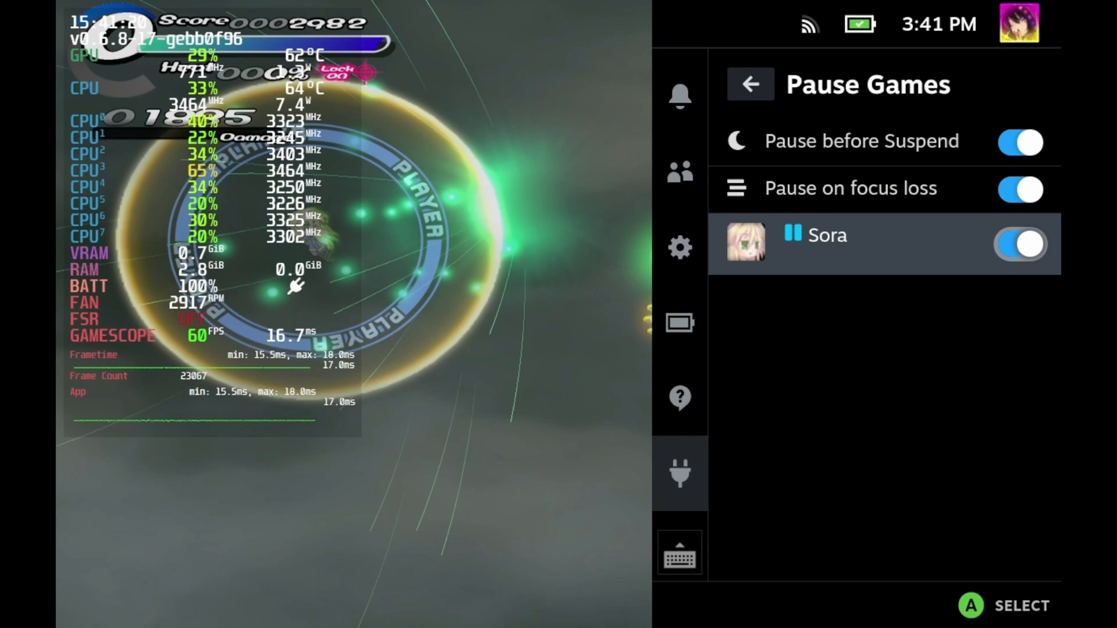
click(749, 84)
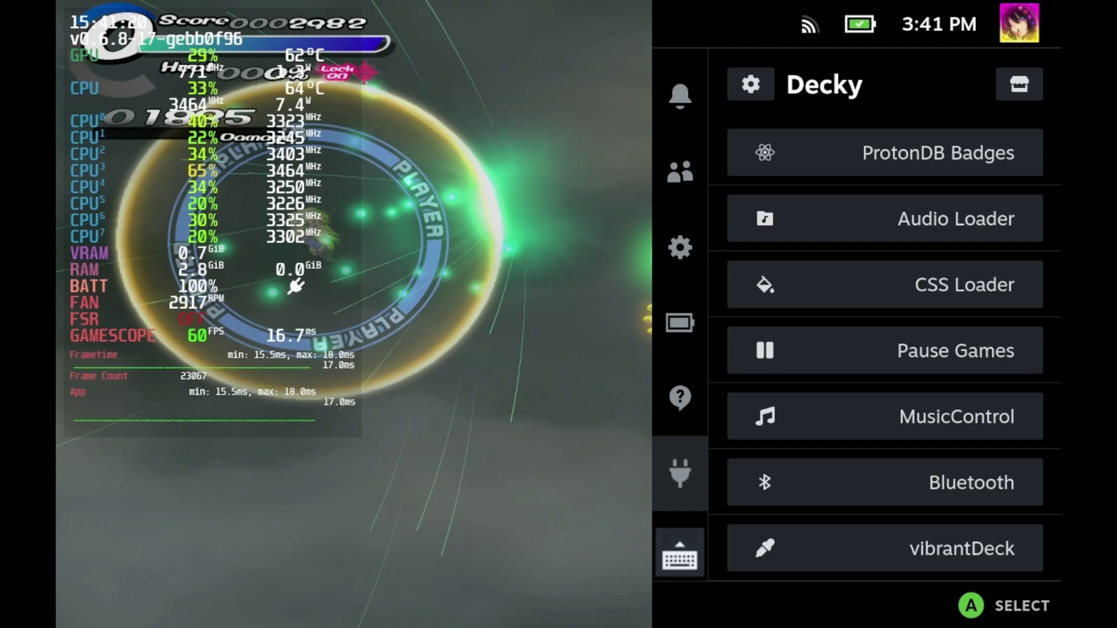
click(883, 350)
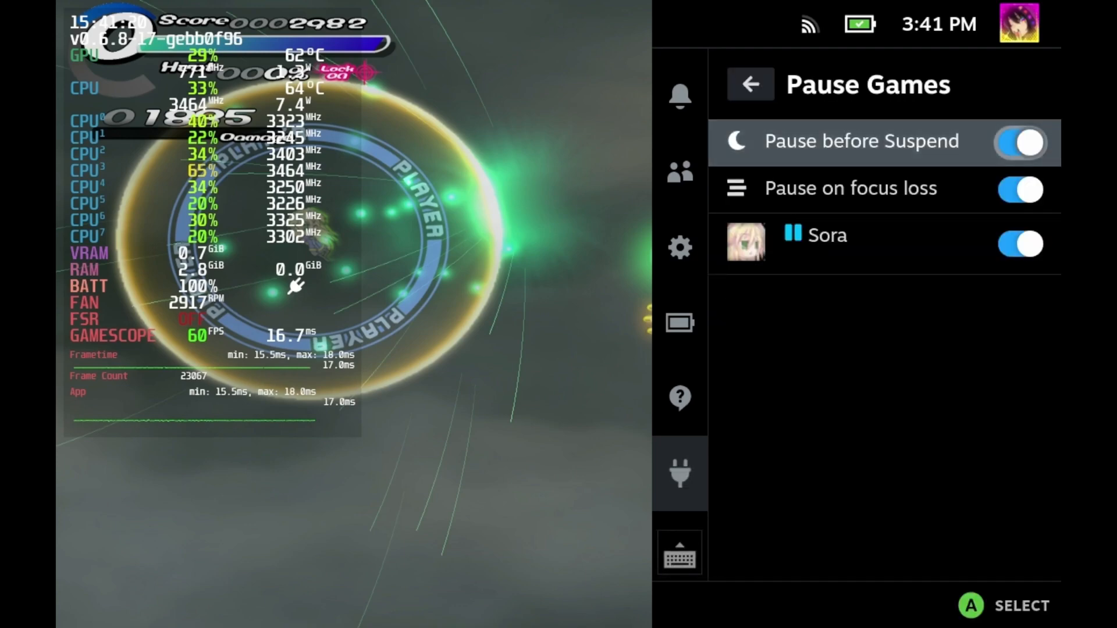
click(750, 83)
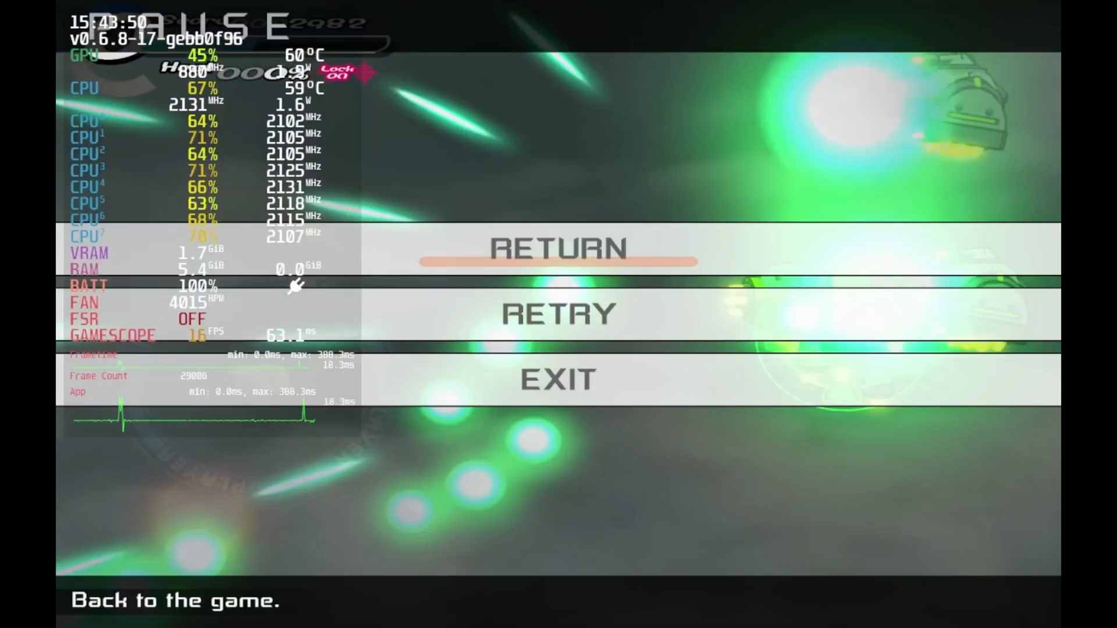
- Show MusicControl with Killing in the Name by Rage Against the Machine playing from Chromium
click(558, 249)
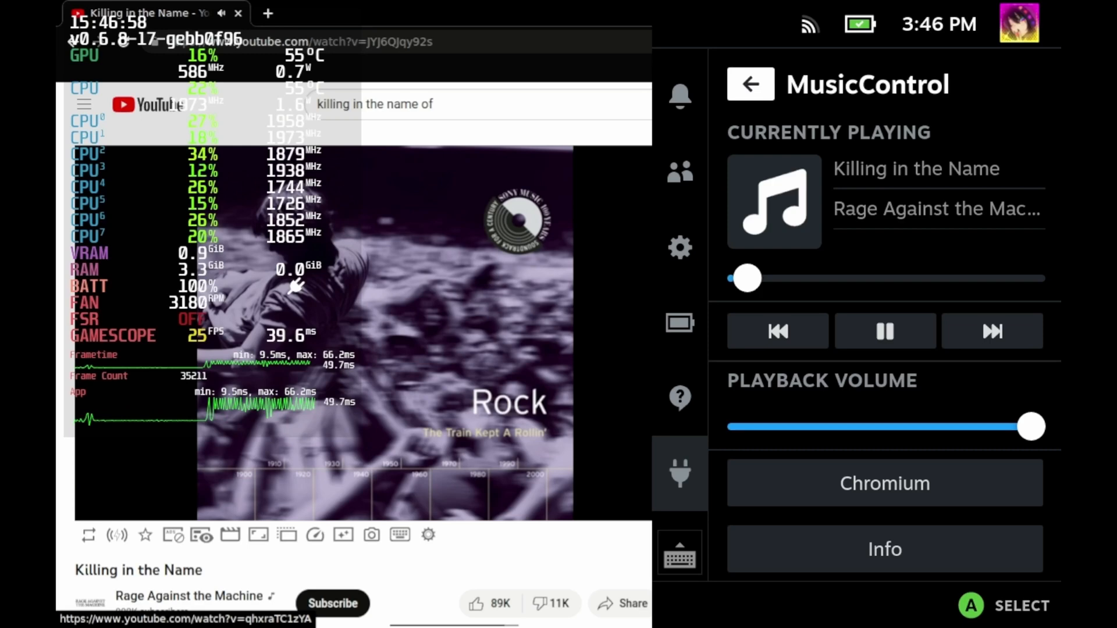
- Show MusicControl's lofi hip hop stream, then the Bluetooth plugin listing the paired Pro Controller
click(749, 84)
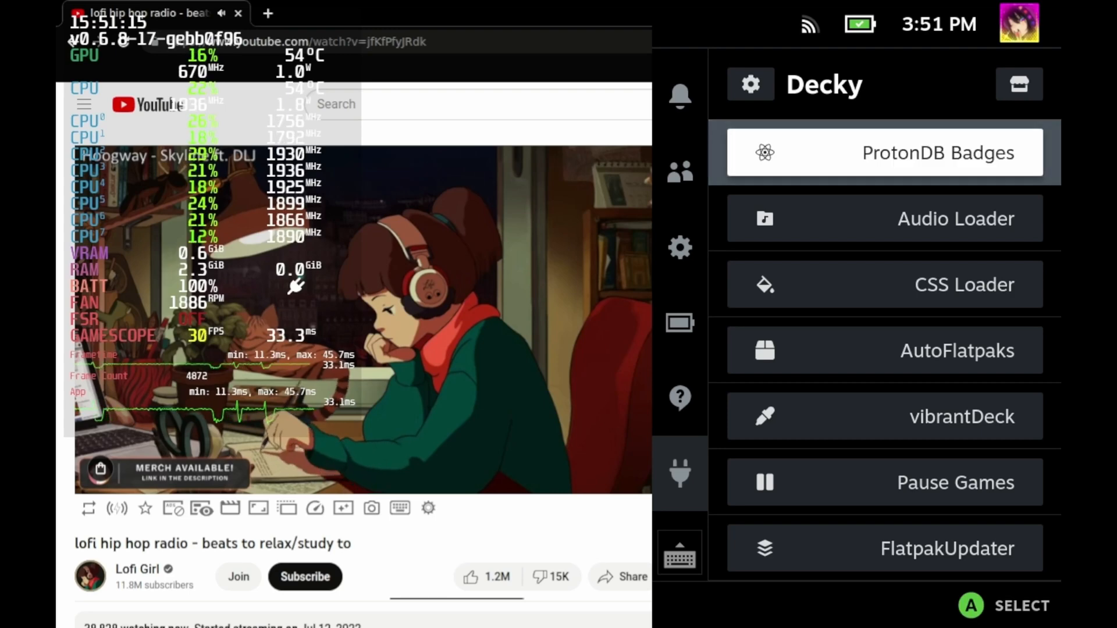
scroll(down, 3)
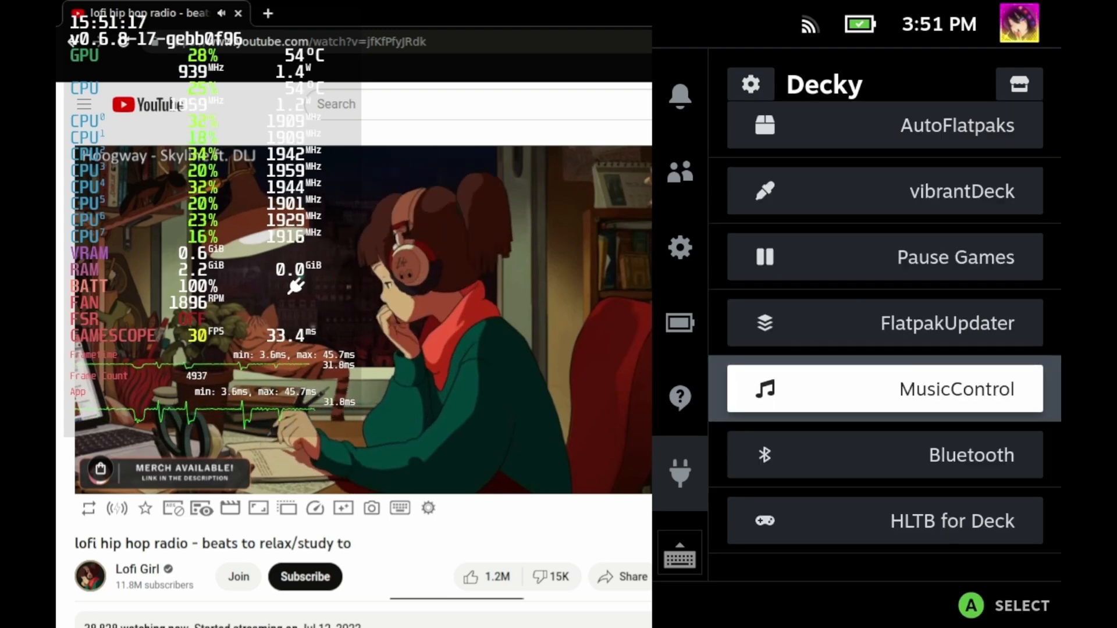
click(883, 388)
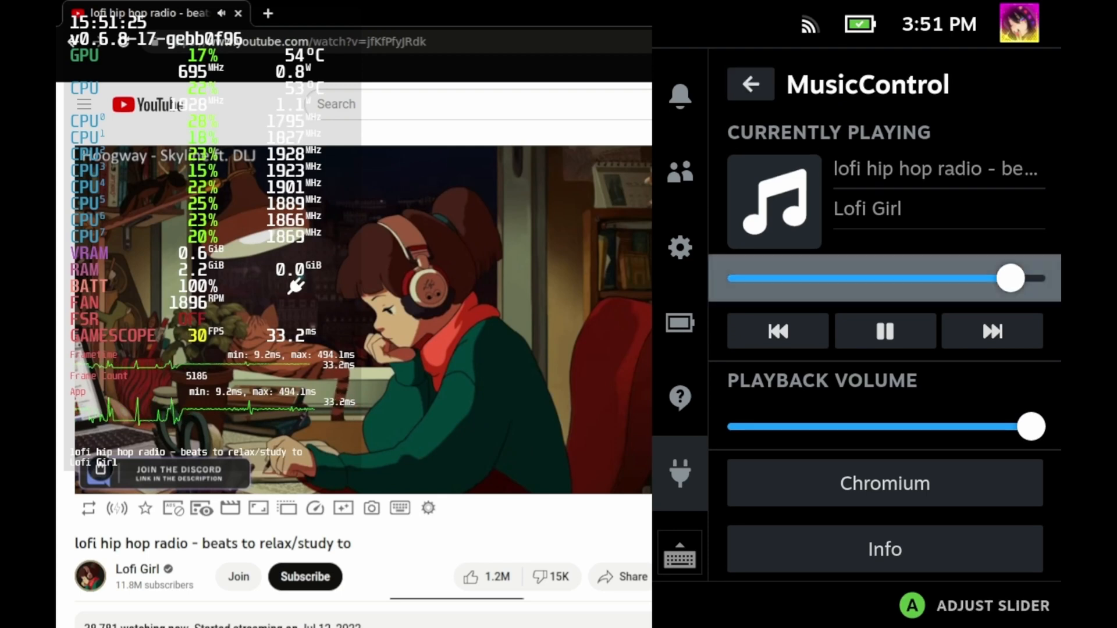
click(884, 331)
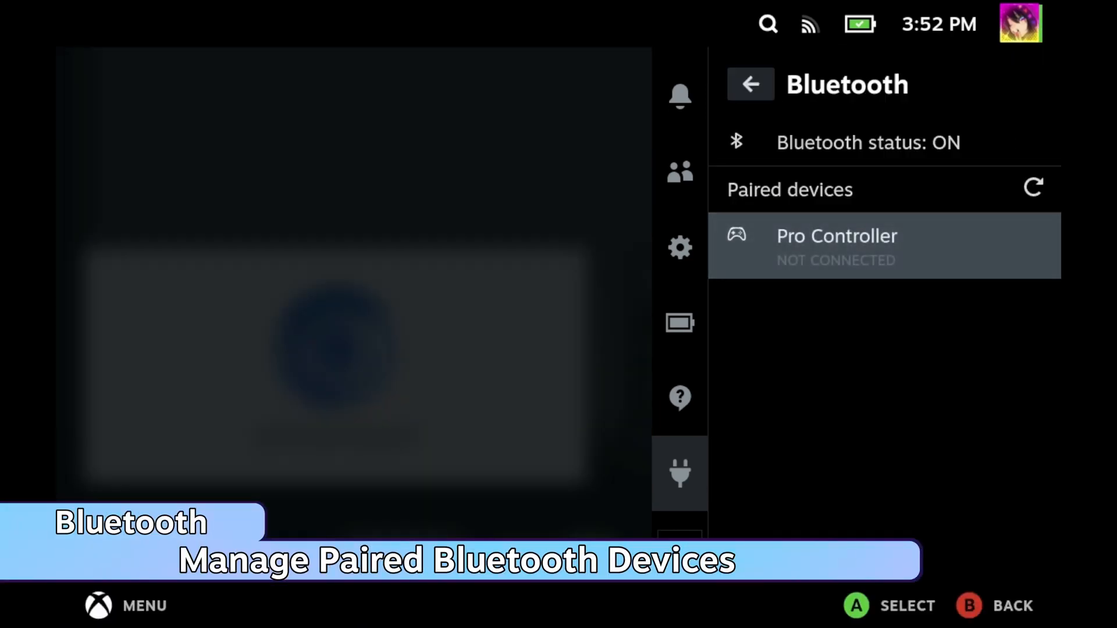
- Leave the Bluetooth paired-devices page for AutoFlatpaks showing a 12-hour update interval with Check on Boot
click(1032, 186)
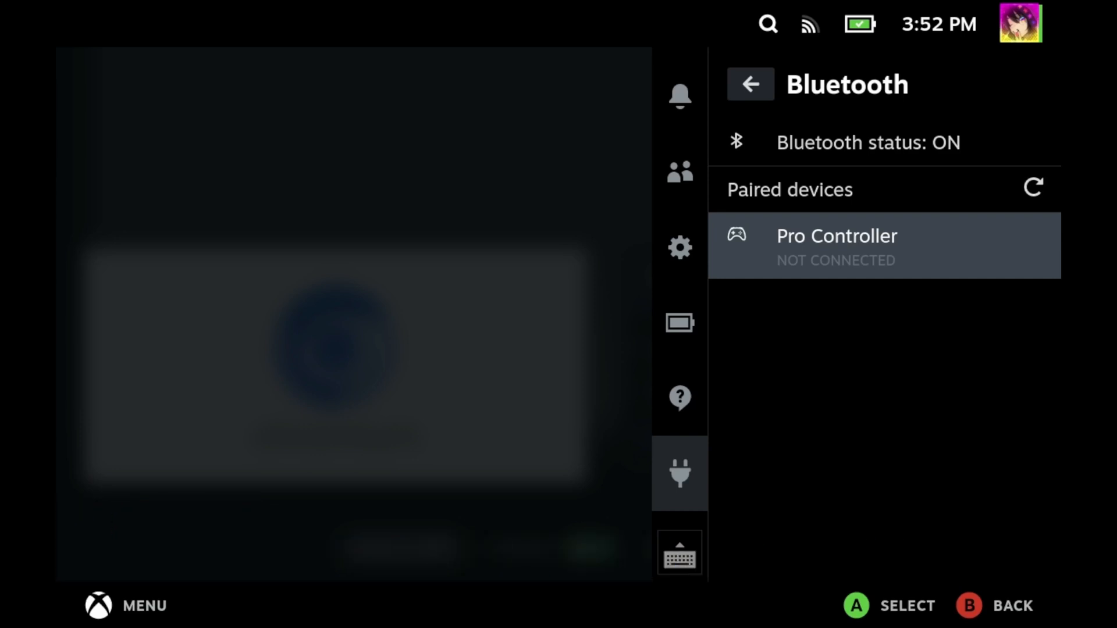
click(679, 473)
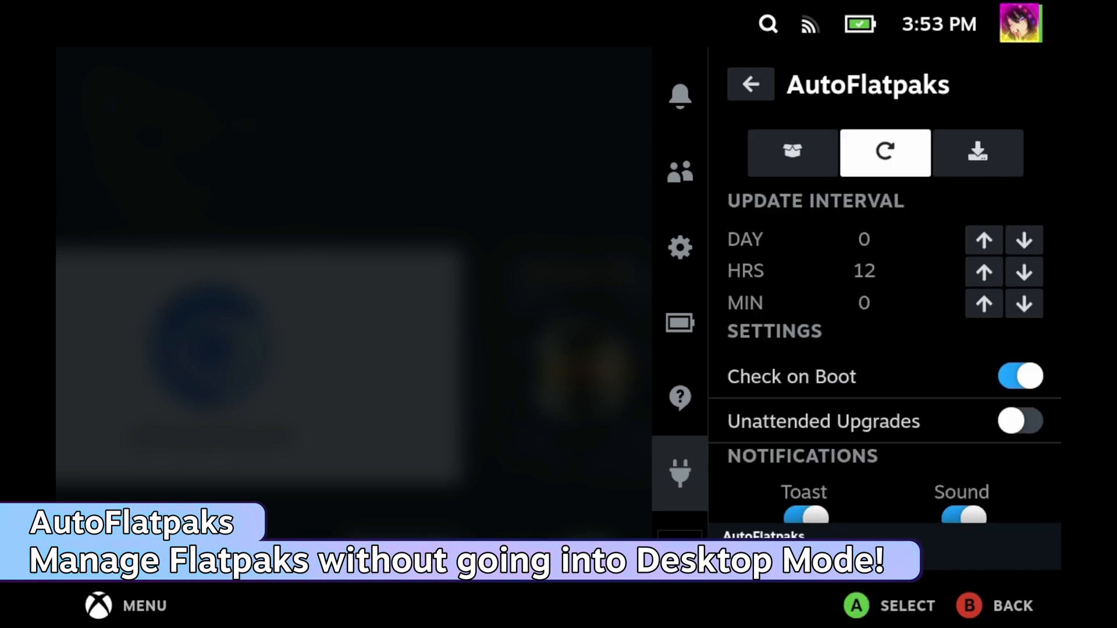
- Update all Flatpak packages in AutoFlatpaks, view its manager's Advanced page, then the Decky store showing Bluetooth 2.0.1
click(977, 152)
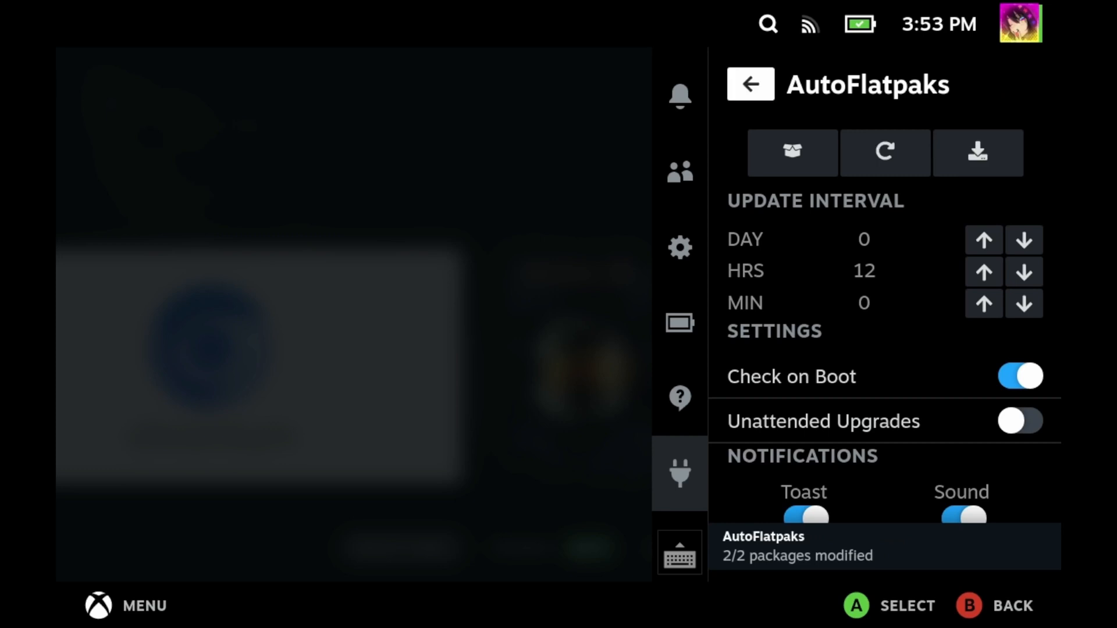
click(749, 83)
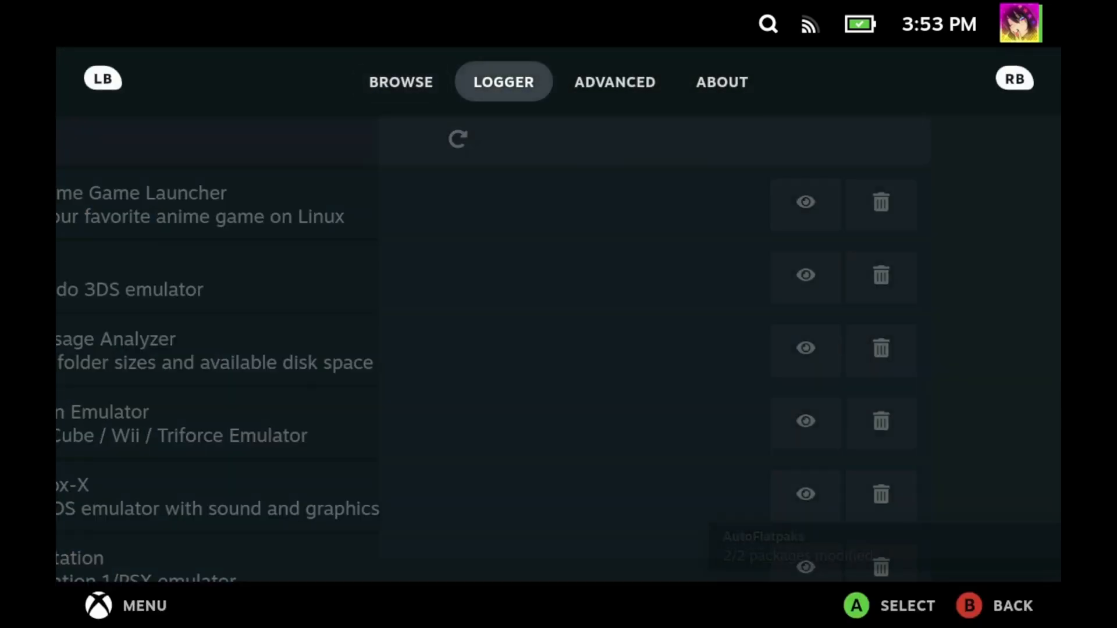
click(614, 82)
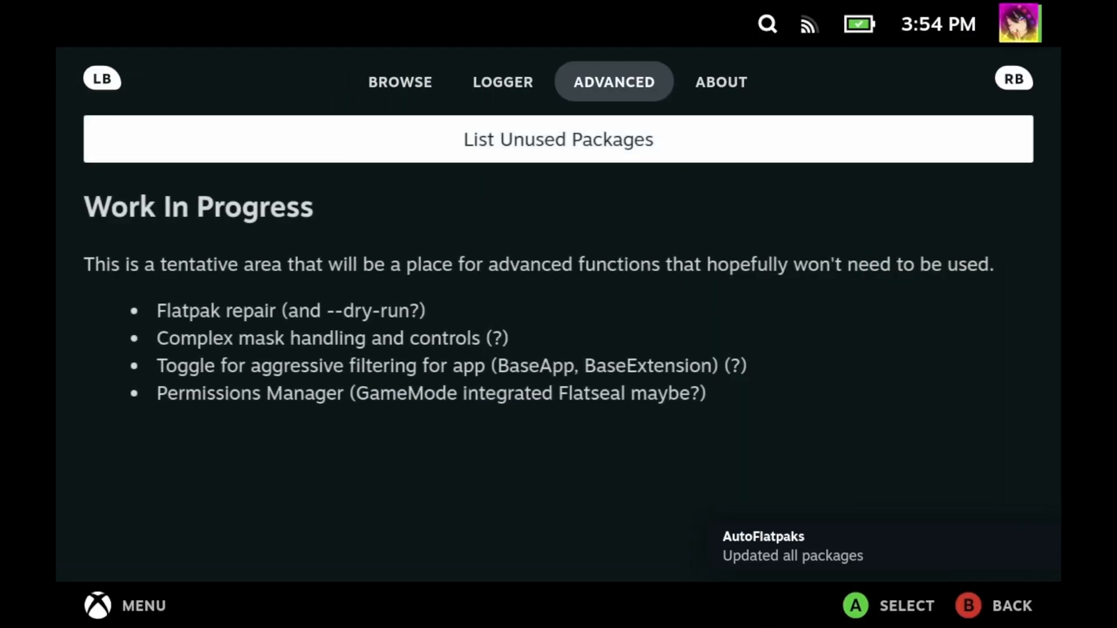
click(557, 139)
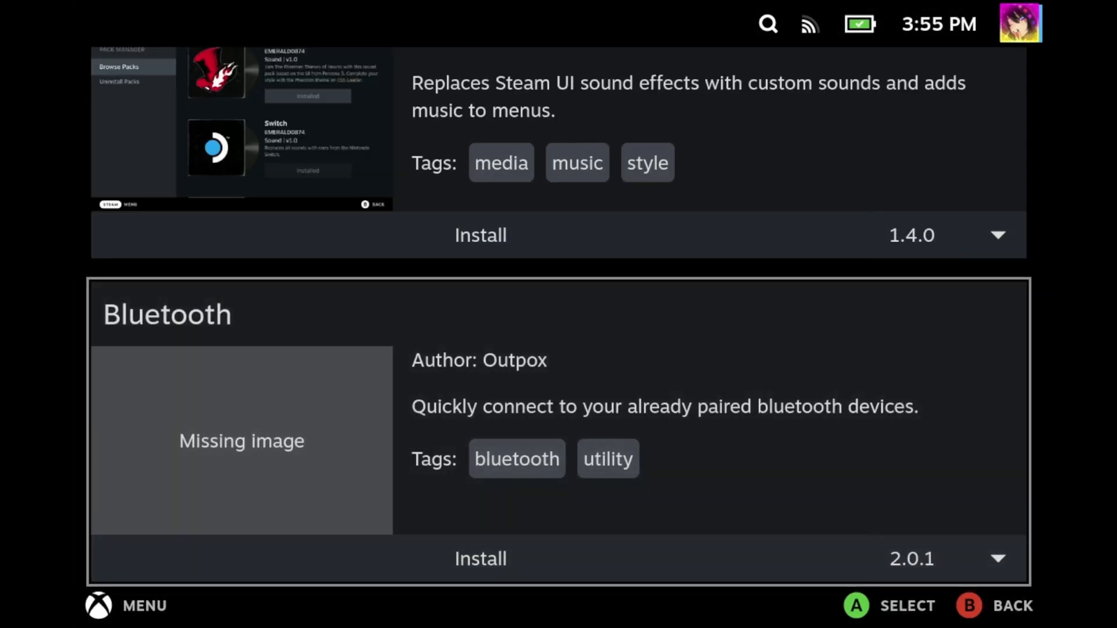
- Scroll the Decky store past PowerTools, Bash Shortcuts, RadiYo! and HLTB for Deck
scroll(down, 3)
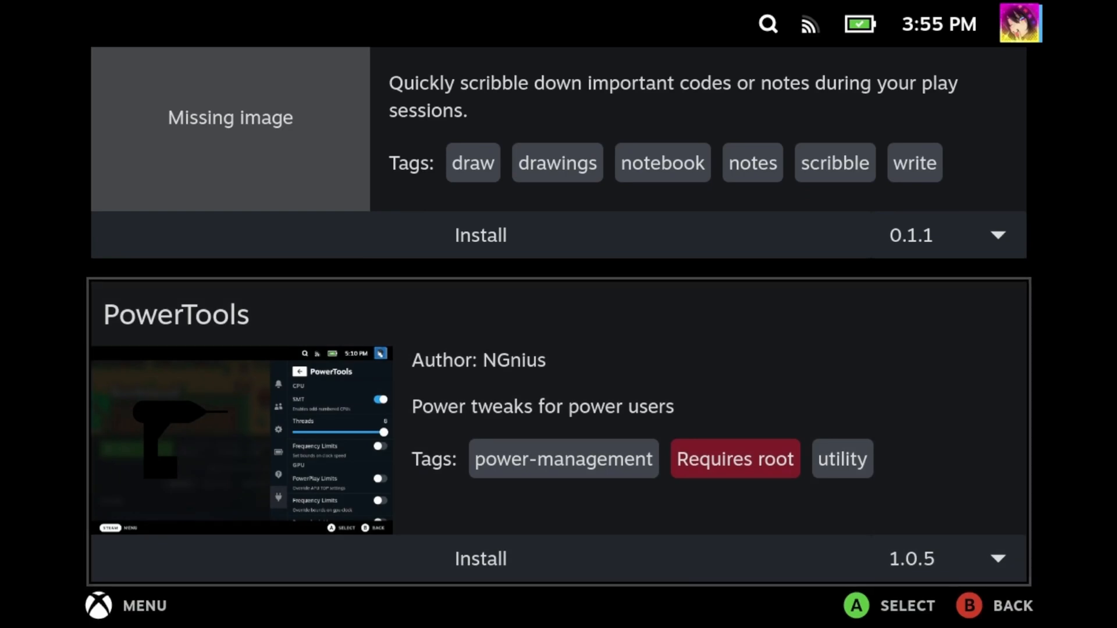
scroll(down, 3)
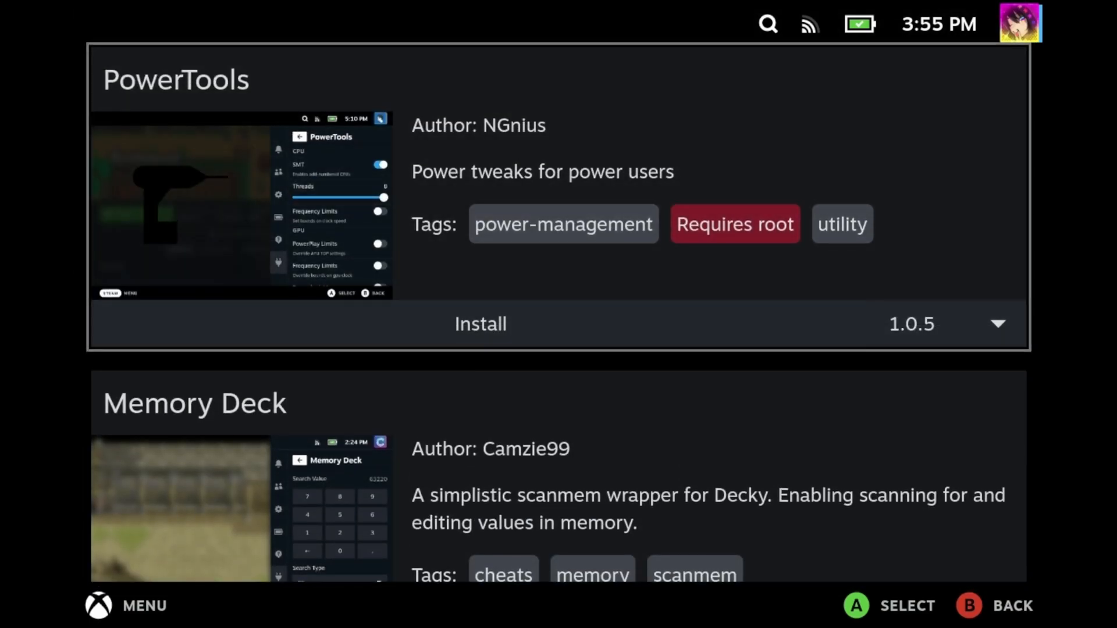
scroll(down, 3)
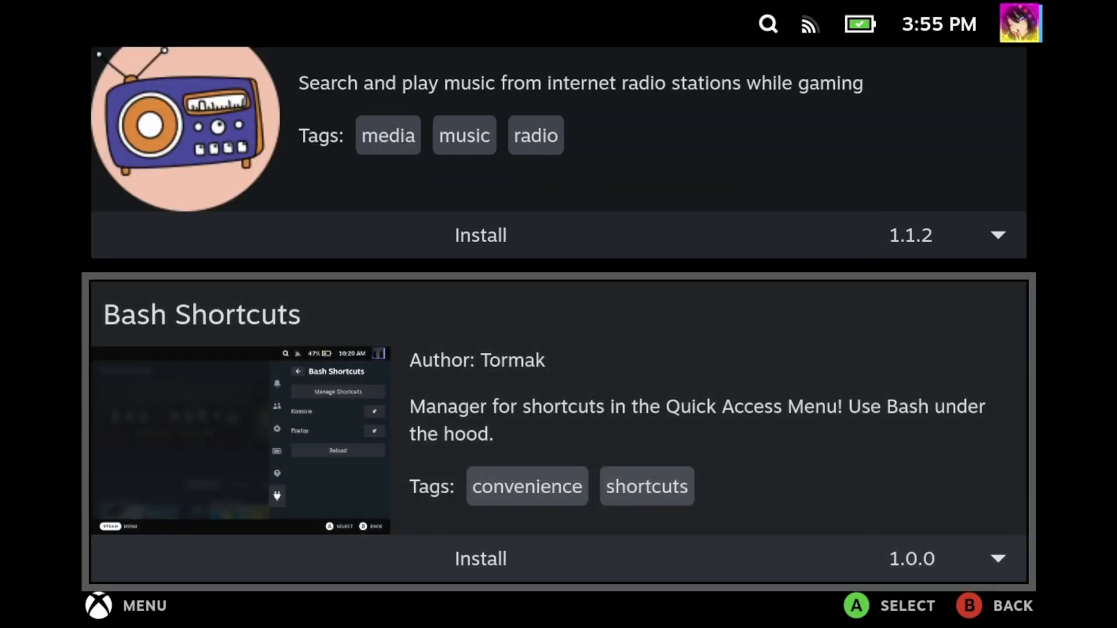
scroll(down, 3)
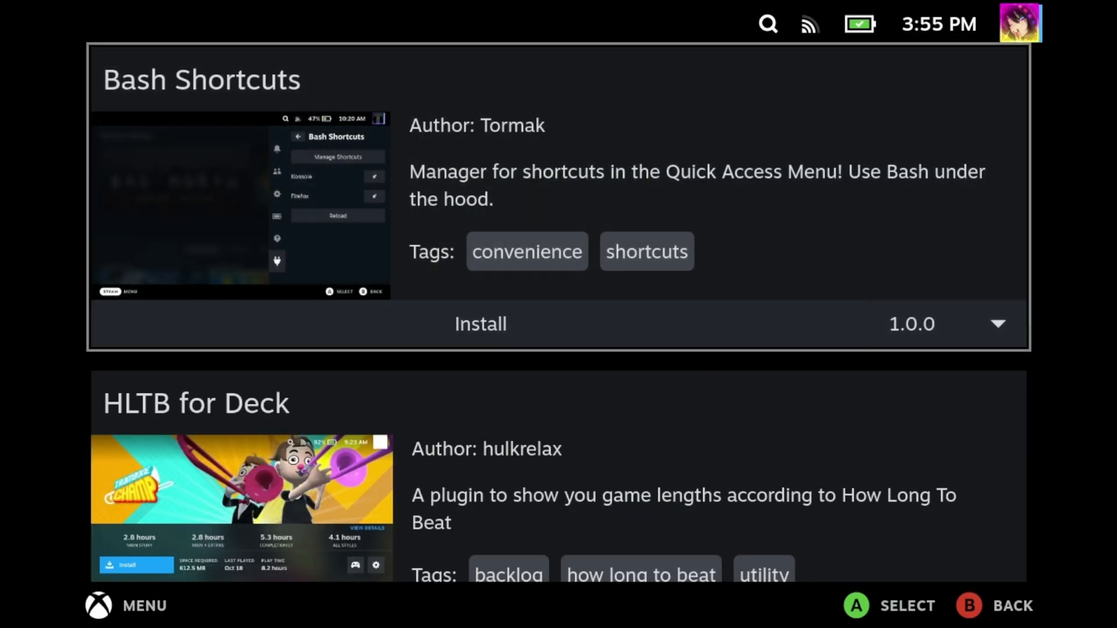
scroll(up, 3)
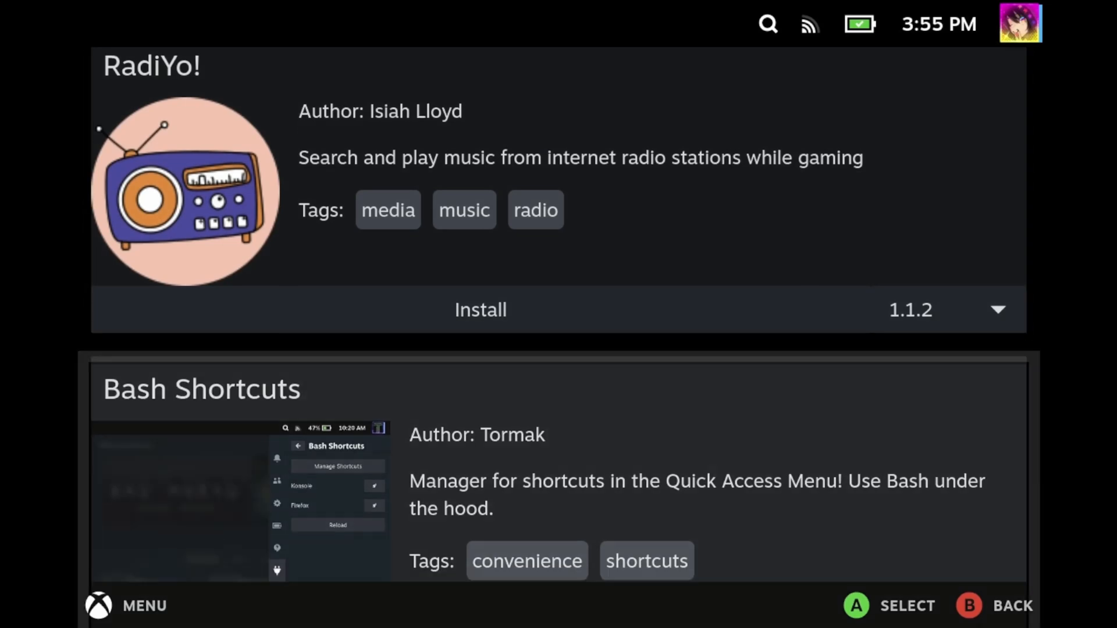
scroll(down, 3)
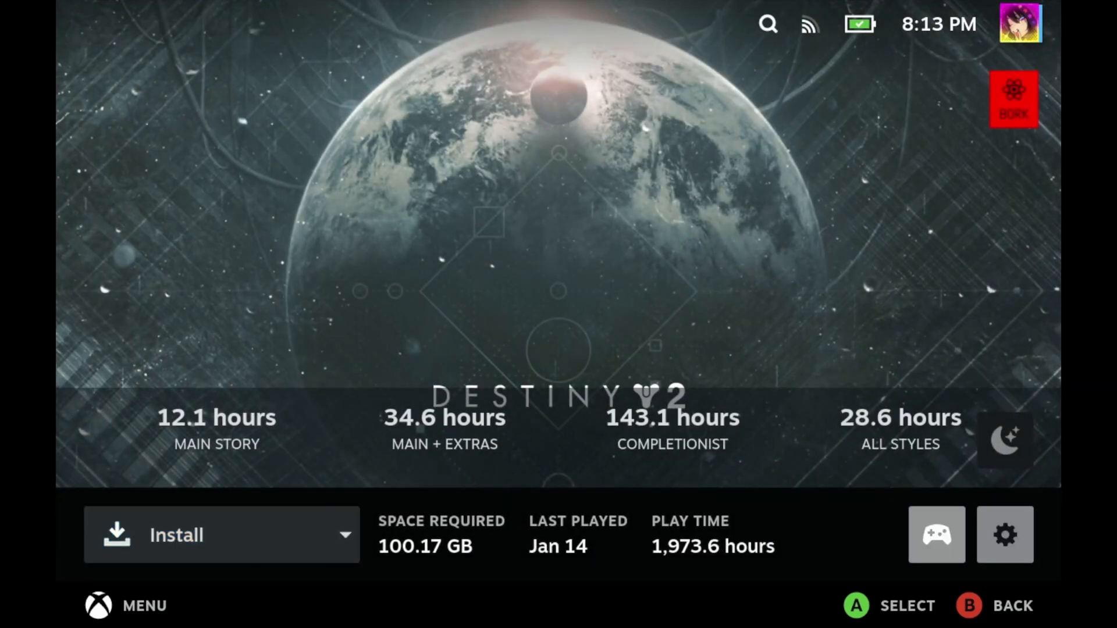
mouse_move(1004, 440)
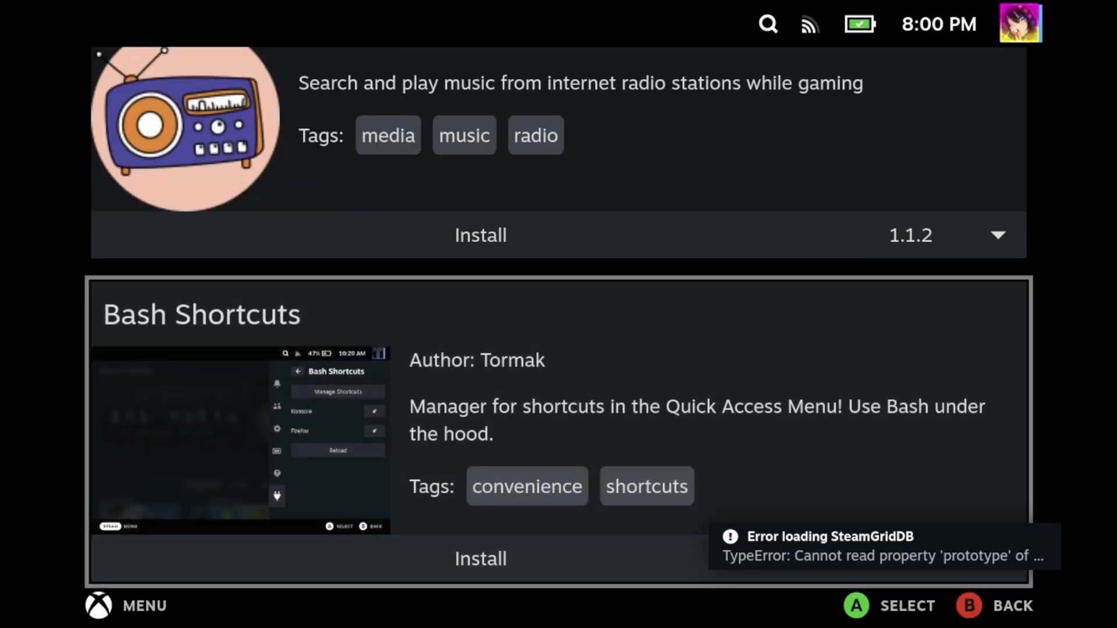
- Install the Emuchievements plugin from the Decky store
scroll(down, 3)
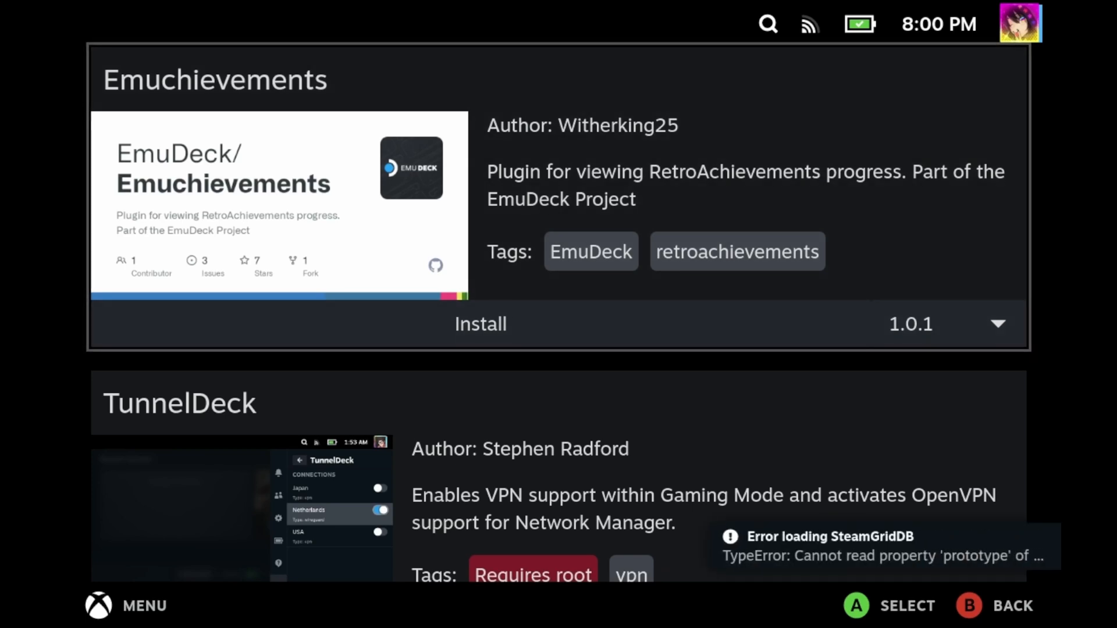
click(480, 324)
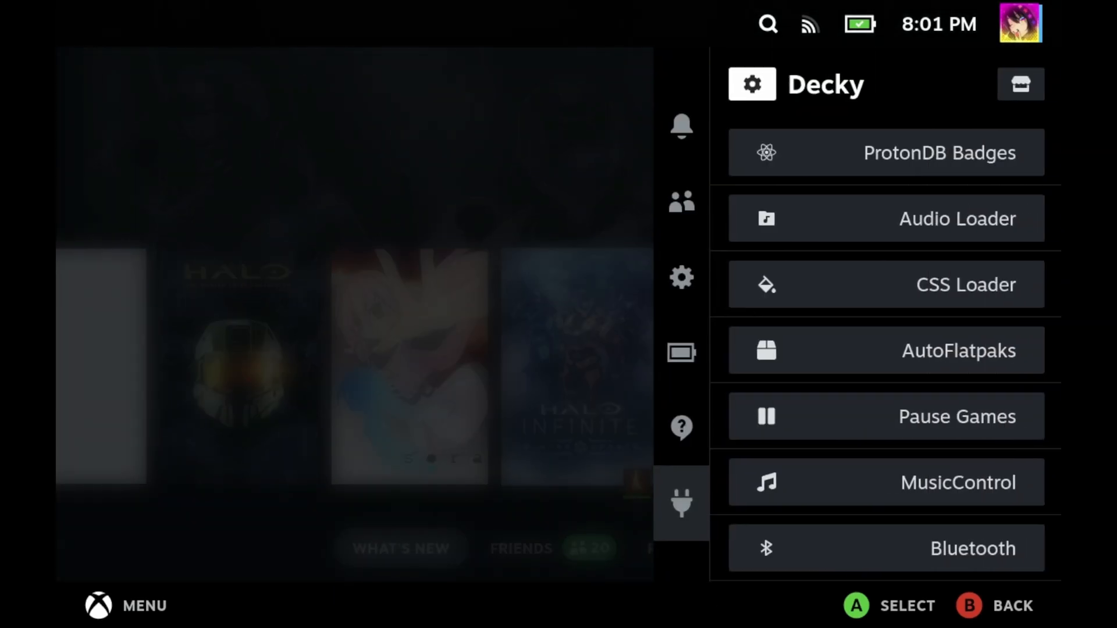
- Open Emuchievements from the plugin list and attempt its Login
scroll(down, 3)
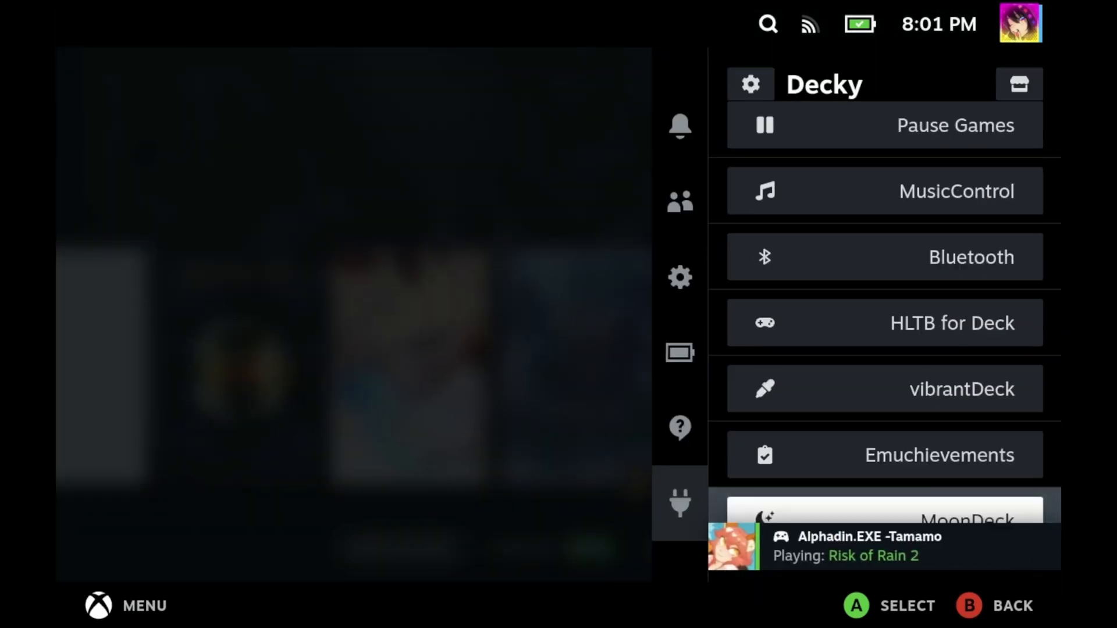
click(884, 454)
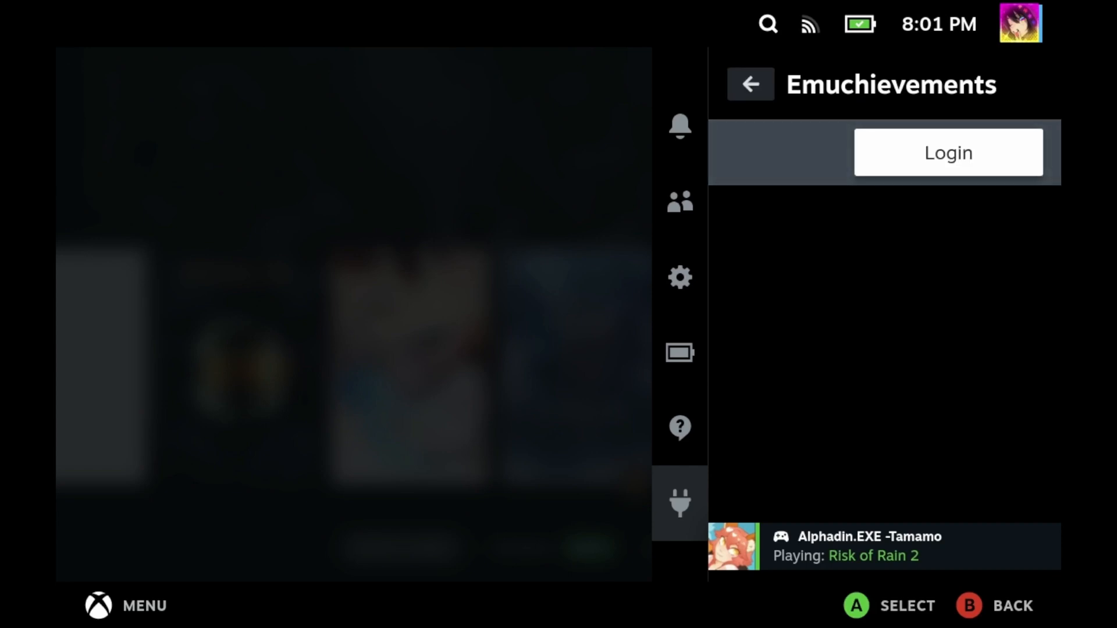
click(946, 153)
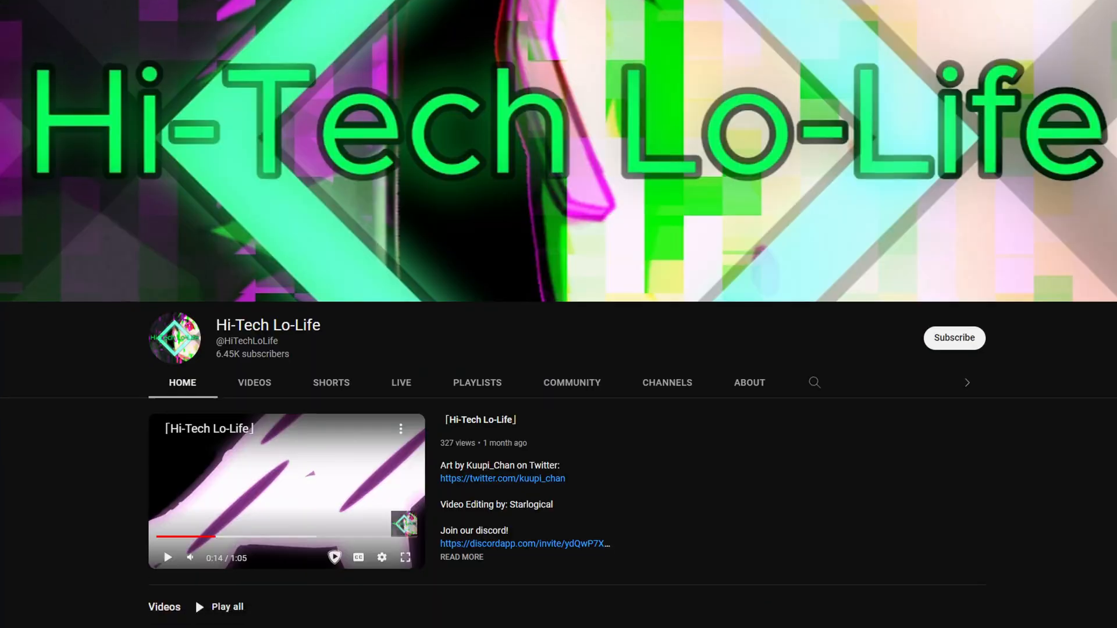
- Scroll through the Hi-Tech Lo-Life channel's videos, playlists and reviews, then its Discord welcome channel
scroll(down, 3)
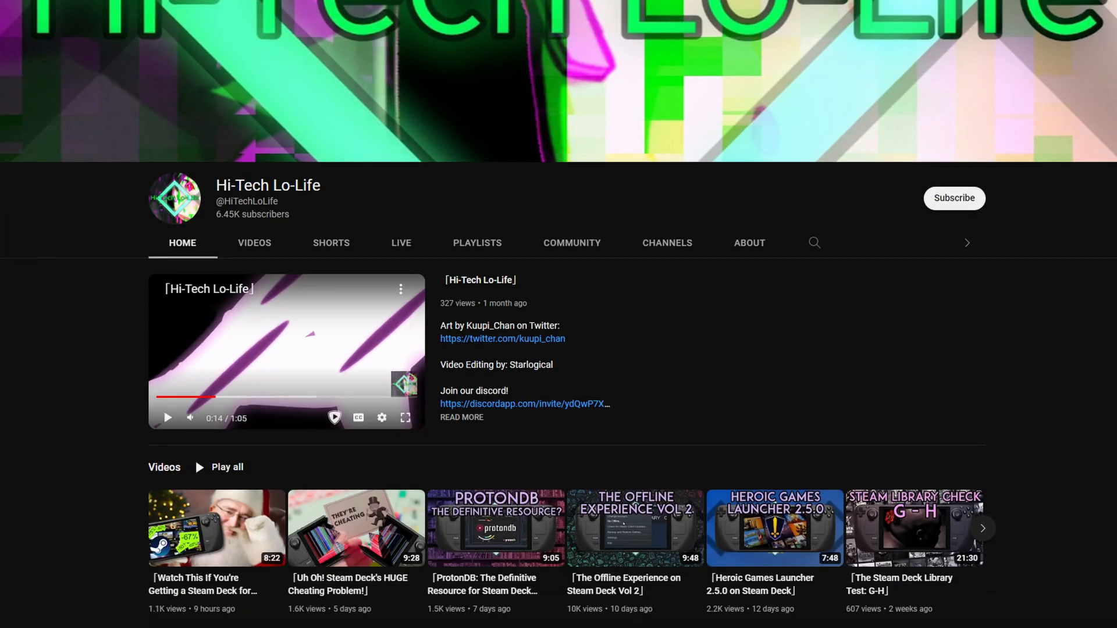
scroll(down, 3)
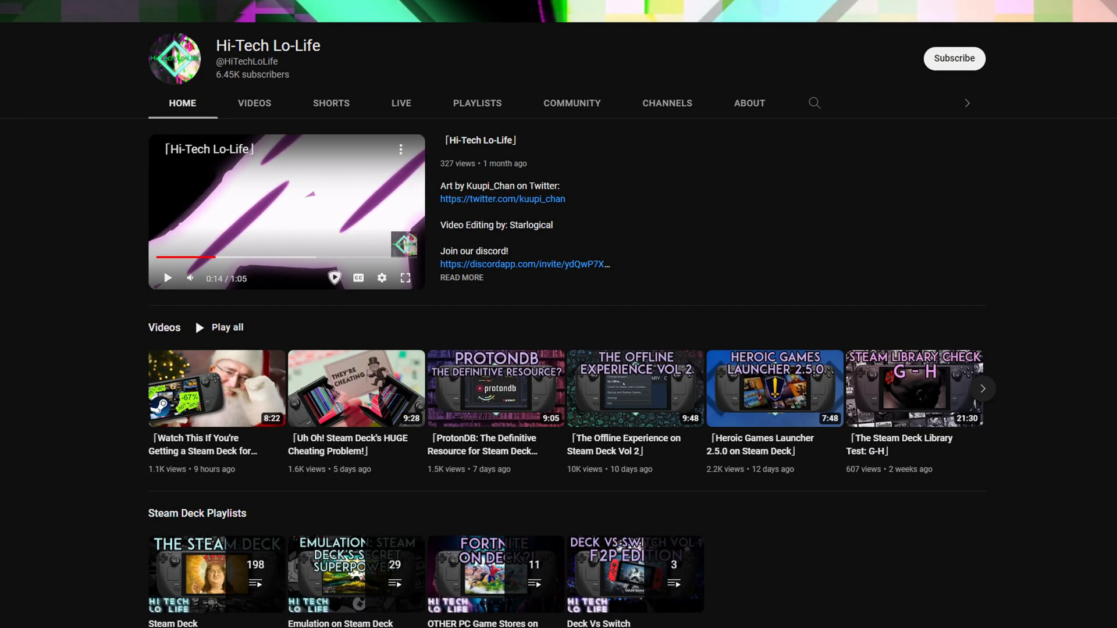
scroll(down, 3)
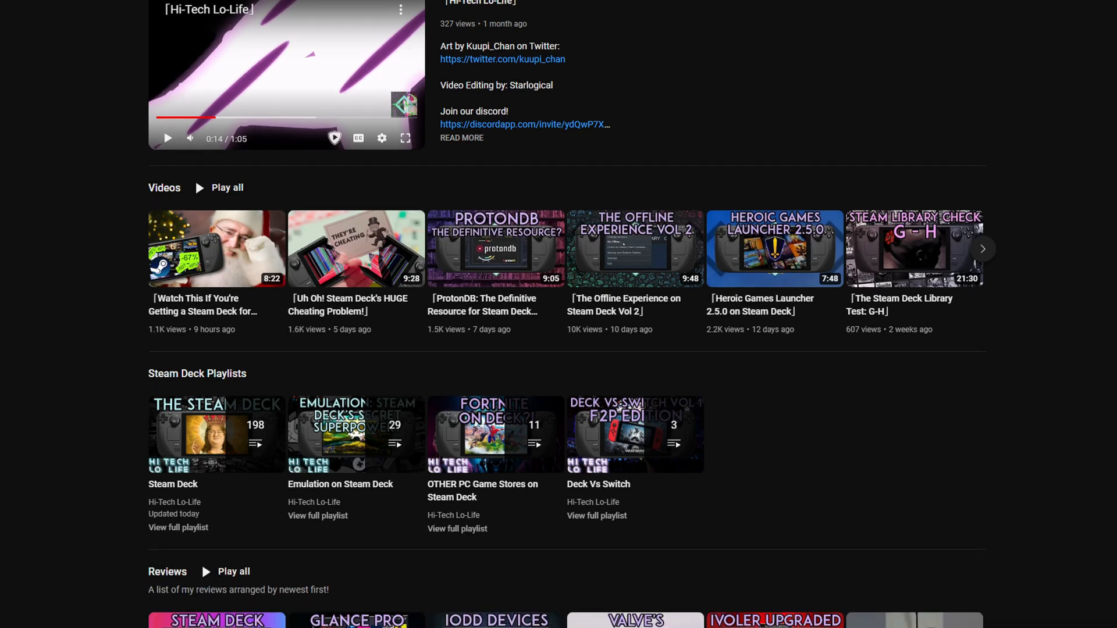
scroll(down, 3)
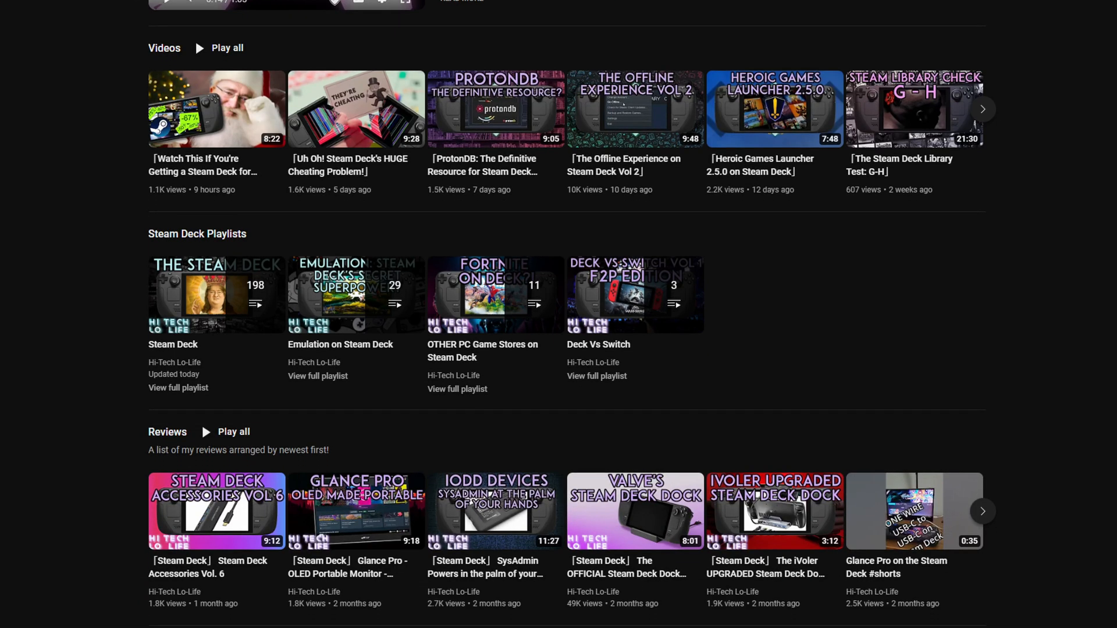
scroll(down, 3)
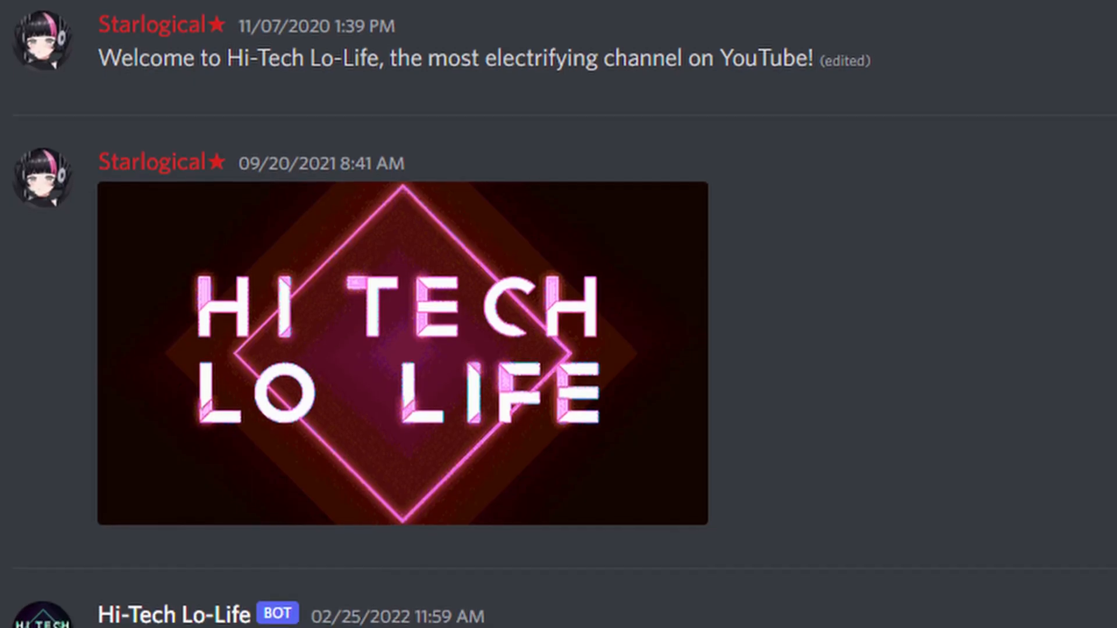
scroll(down, 3)
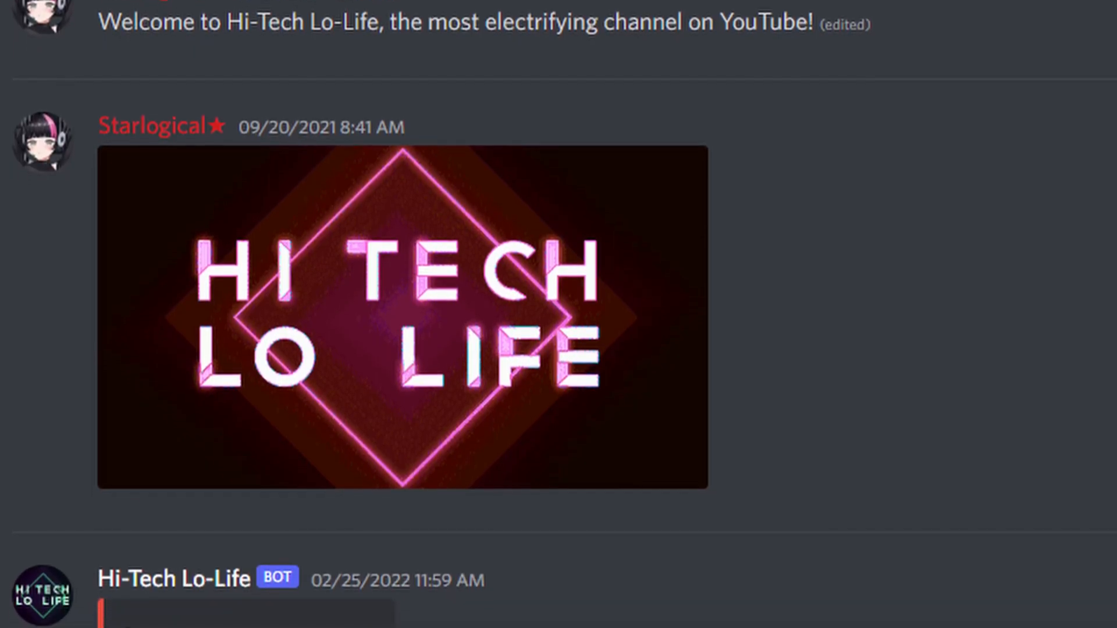